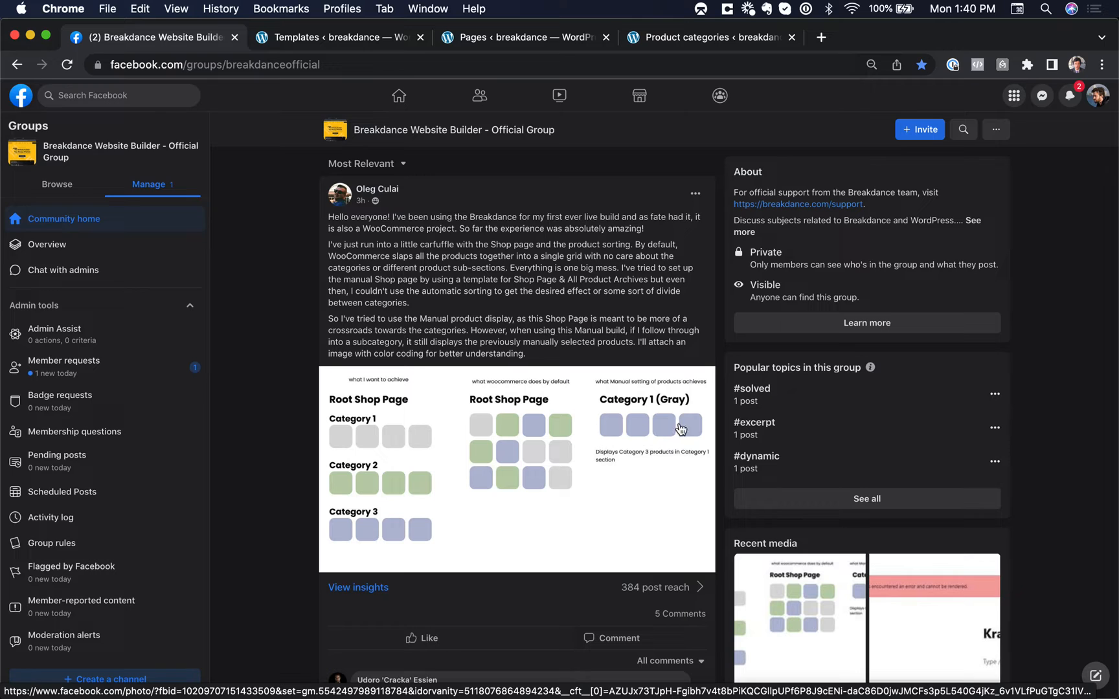
Review the Shop page search results and the WooCommerce product categories list.
left_click(524, 37)
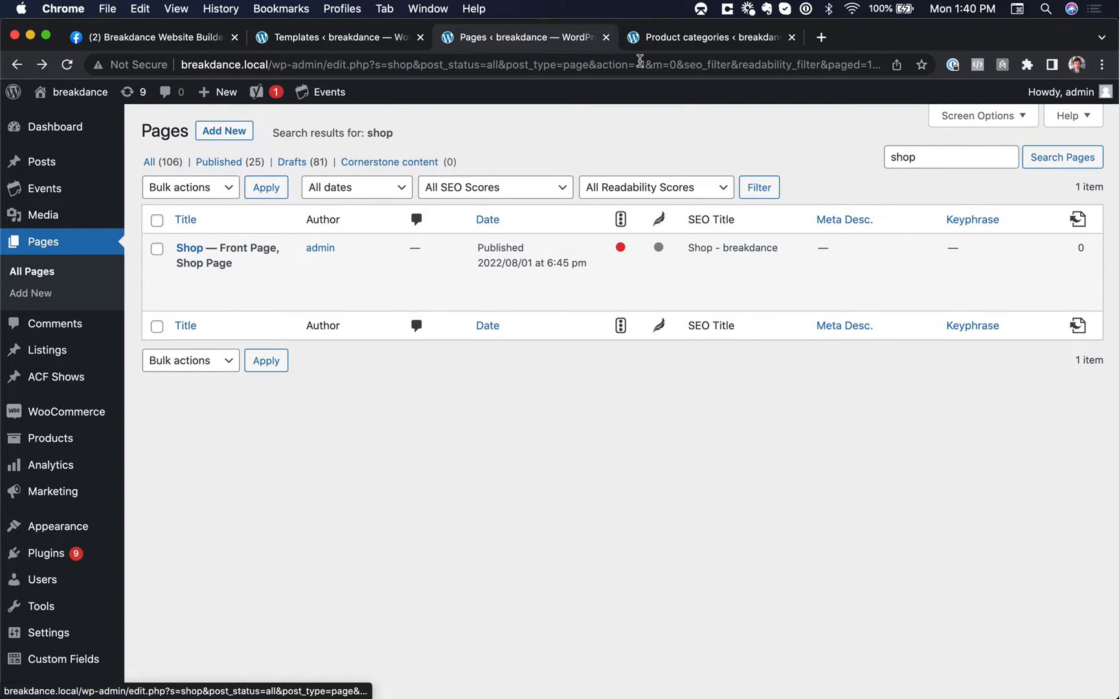
left_click(706, 37)
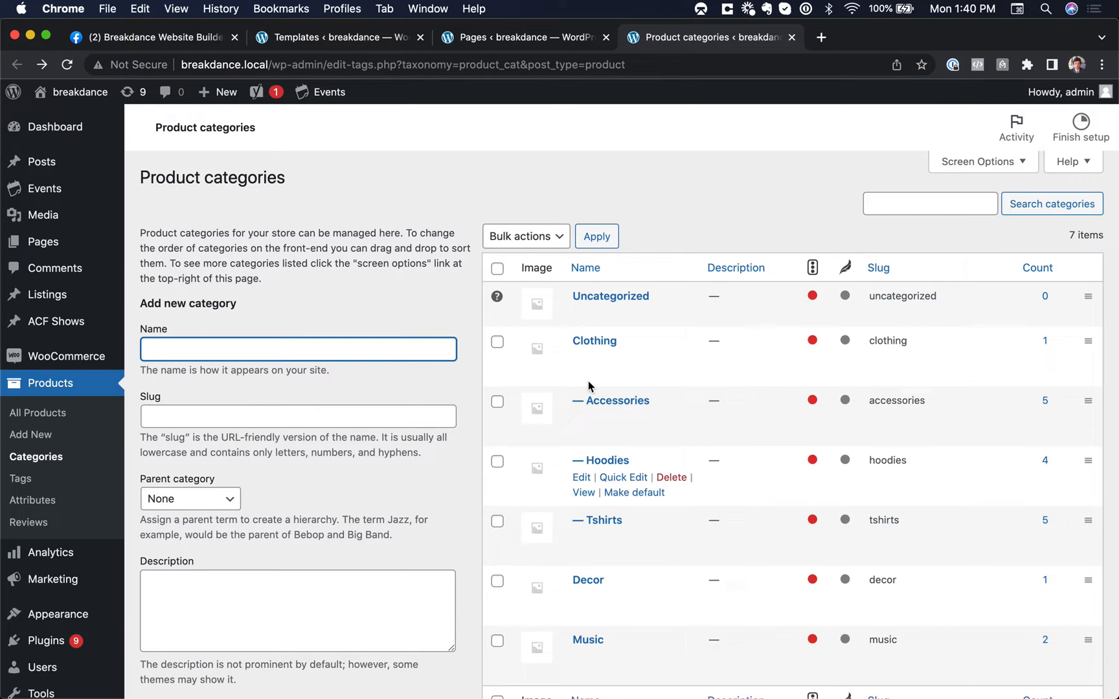
mouse_move(460, 88)
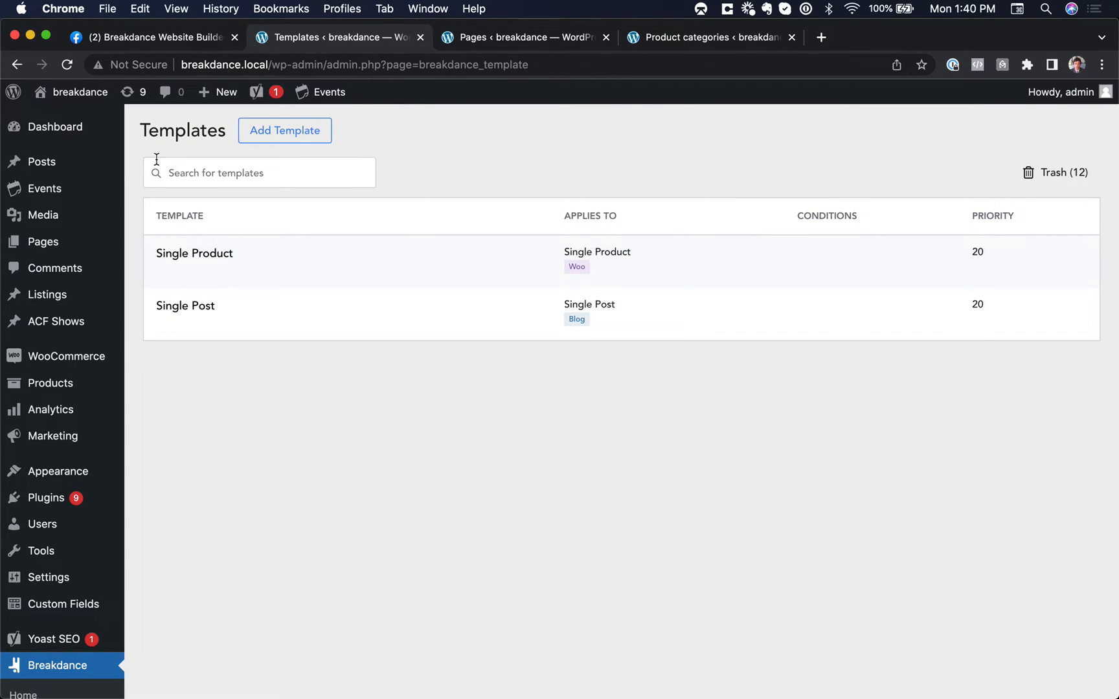
Create a Shop Page & All Product Archives template and open it in the Breakdance builder.
left_click(284, 130)
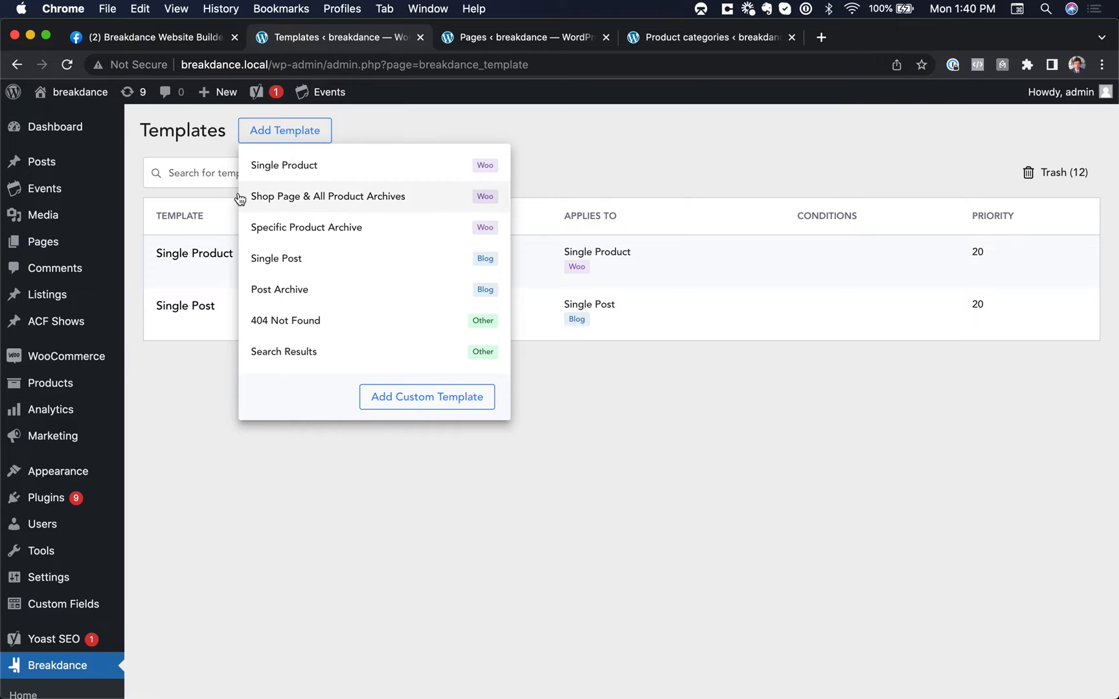
left_click(328, 197)
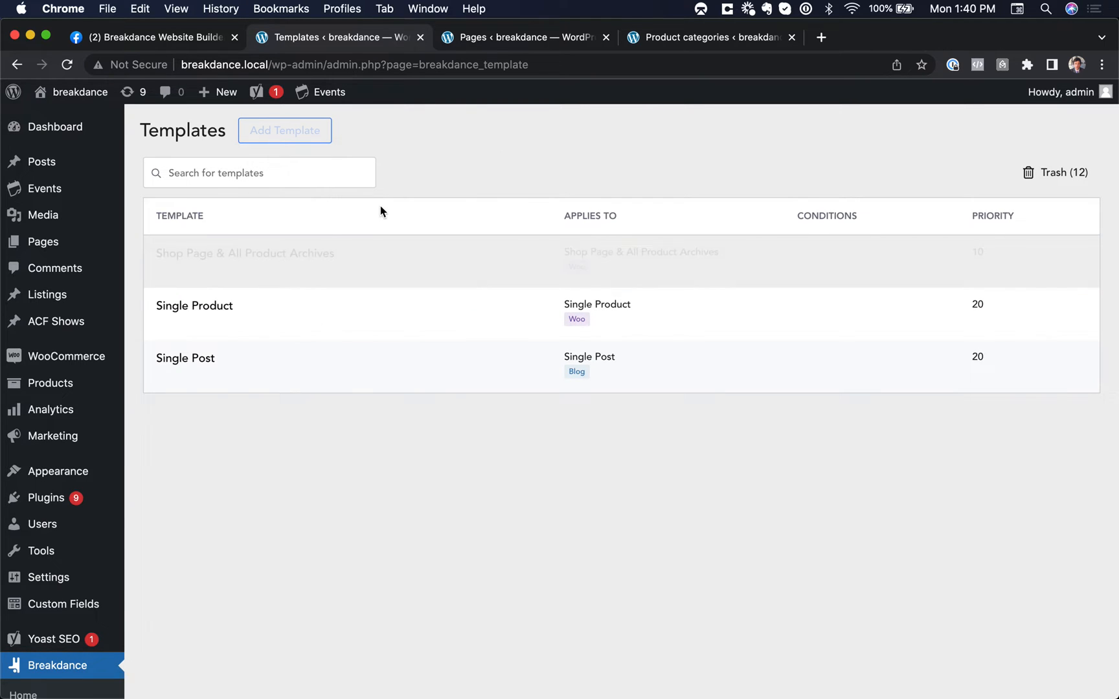
left_click(202, 273)
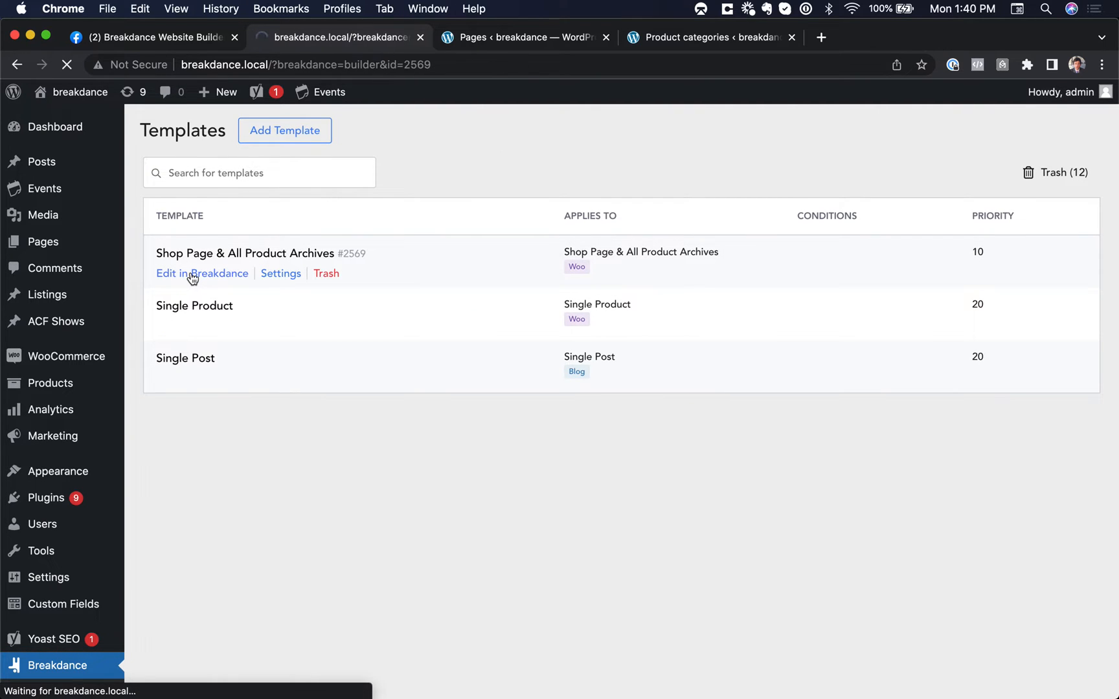
left_click(202, 273)
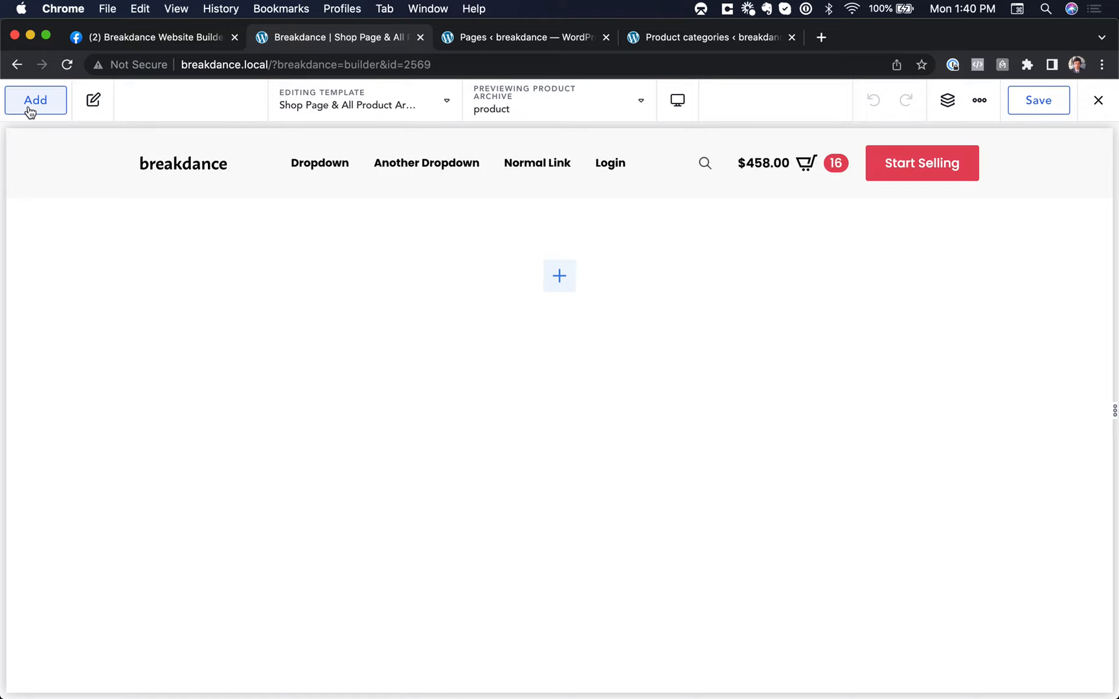
Add a two-column section with Shop Filters left and the product grid column on the right.
left_click(35, 100)
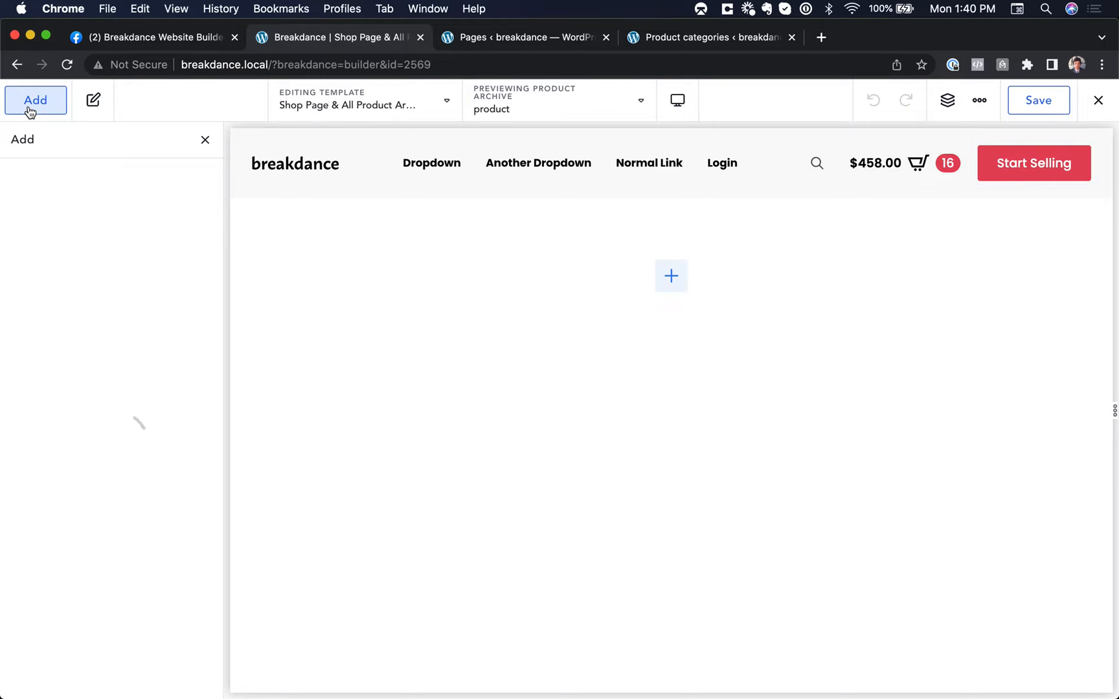
left_click(35, 100)
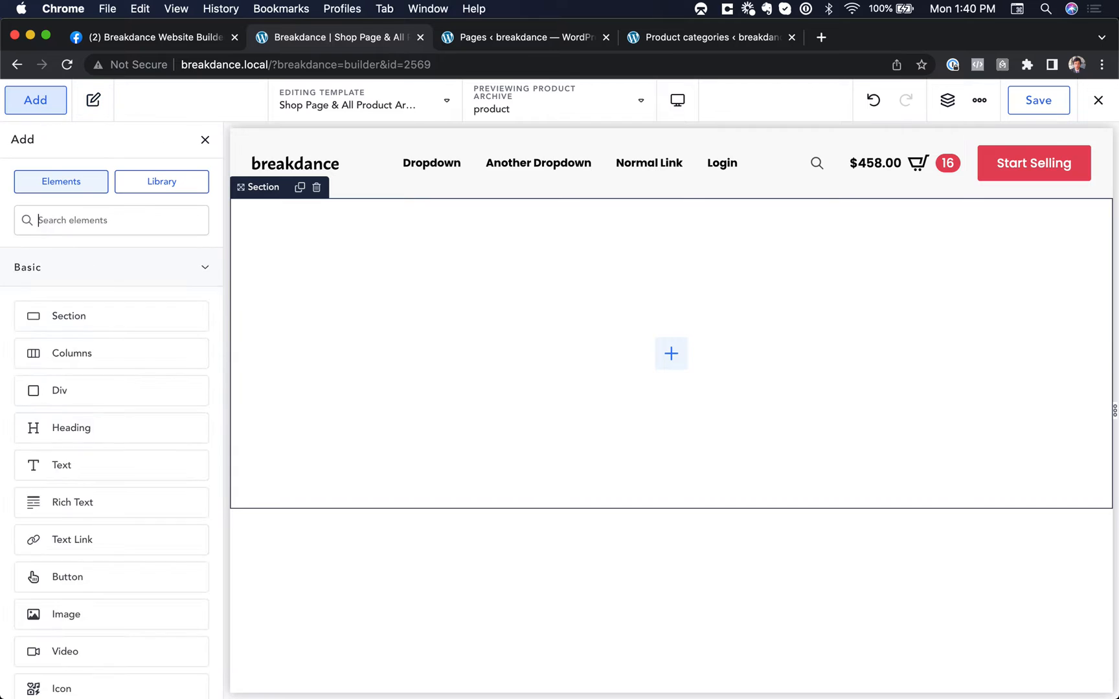
left_click(670, 354)
type("shop f")
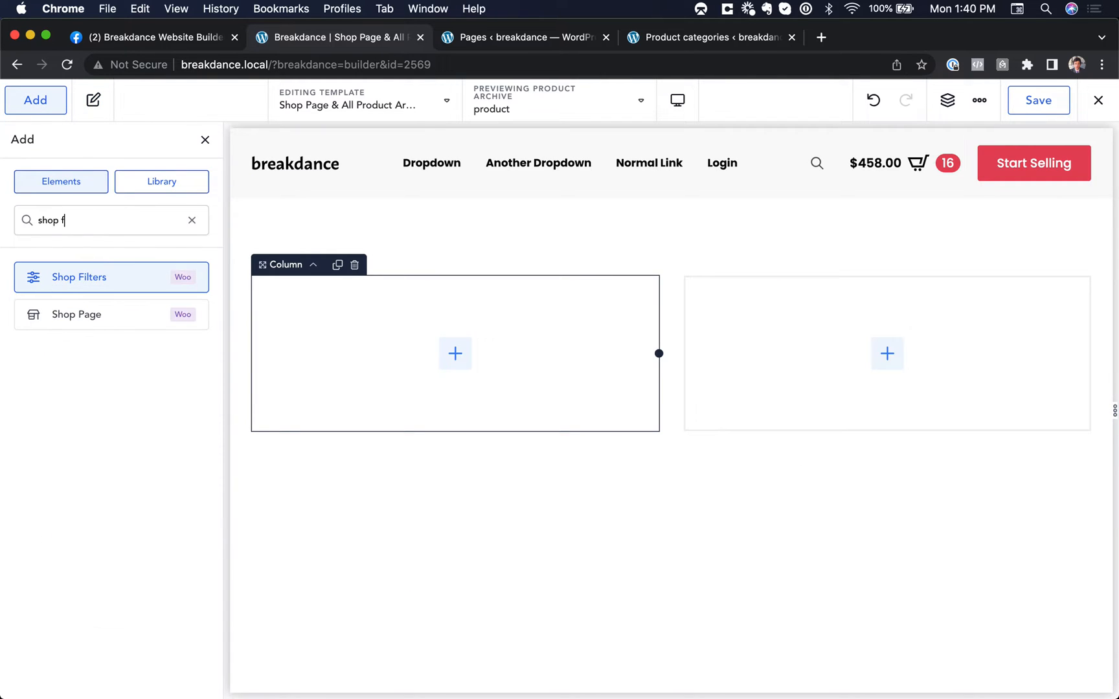
left_click(79, 277)
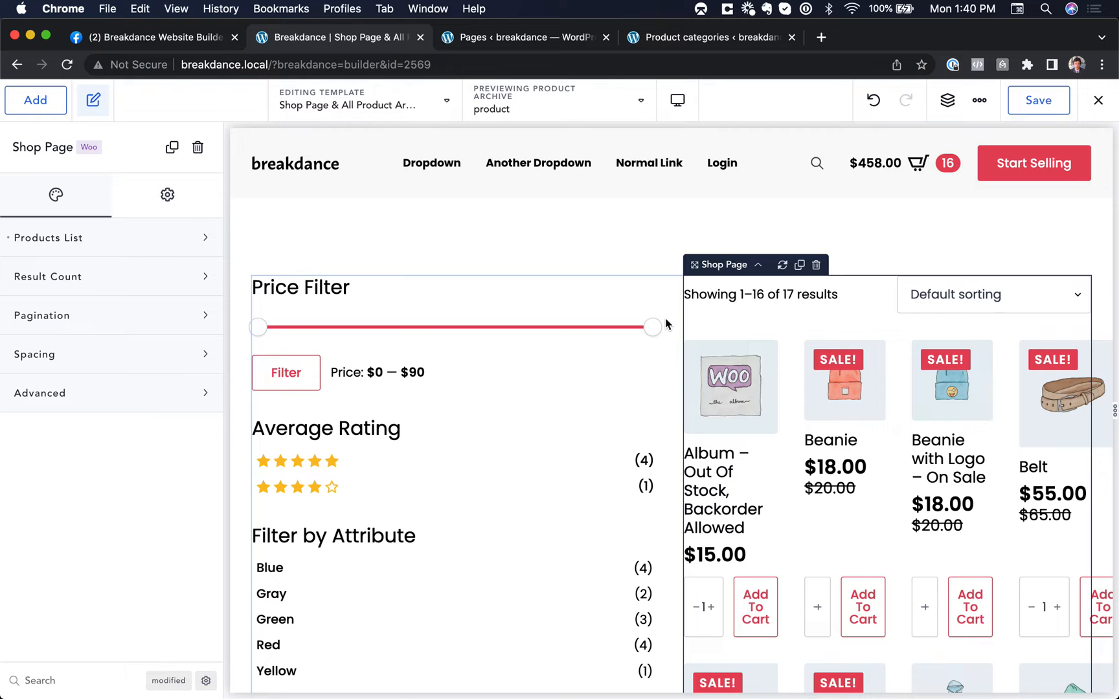
left_click(720, 414)
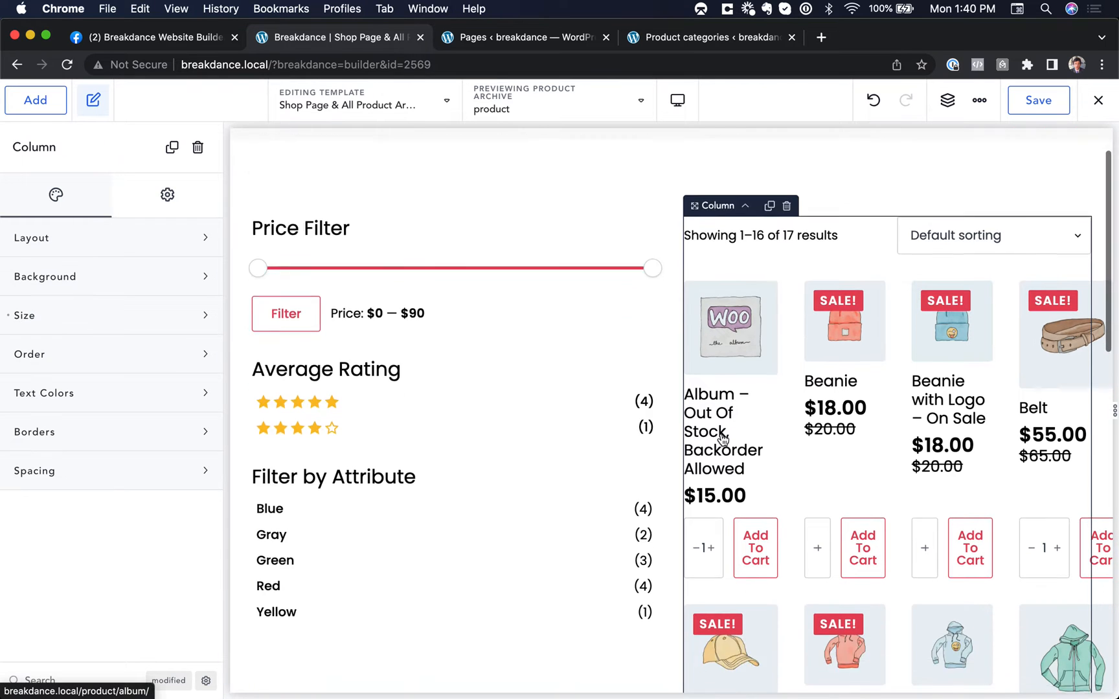
scroll("down", 3)
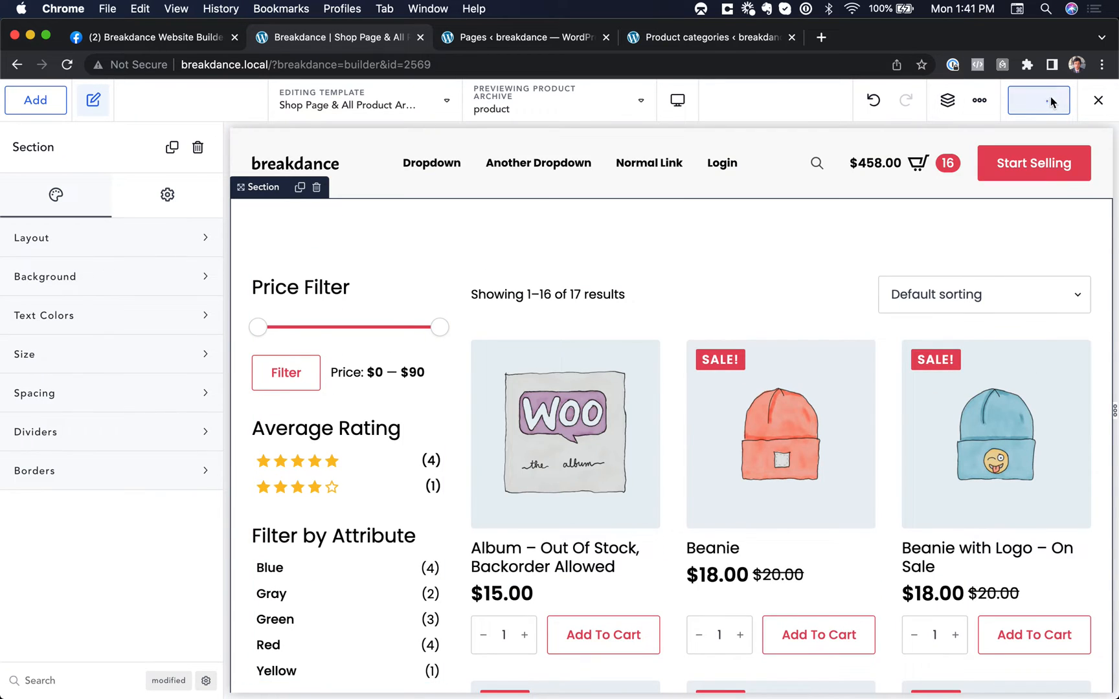
Save the shop template, check the open site tab, and bring up the section's settings.
left_click(1038, 99)
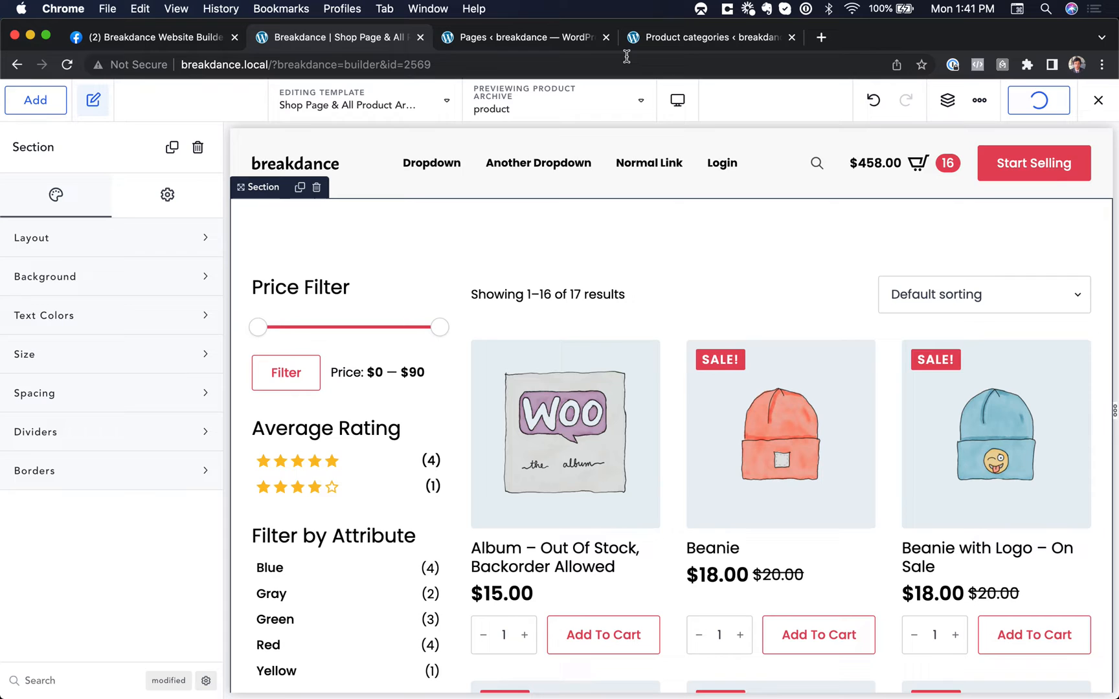
left_click(526, 36)
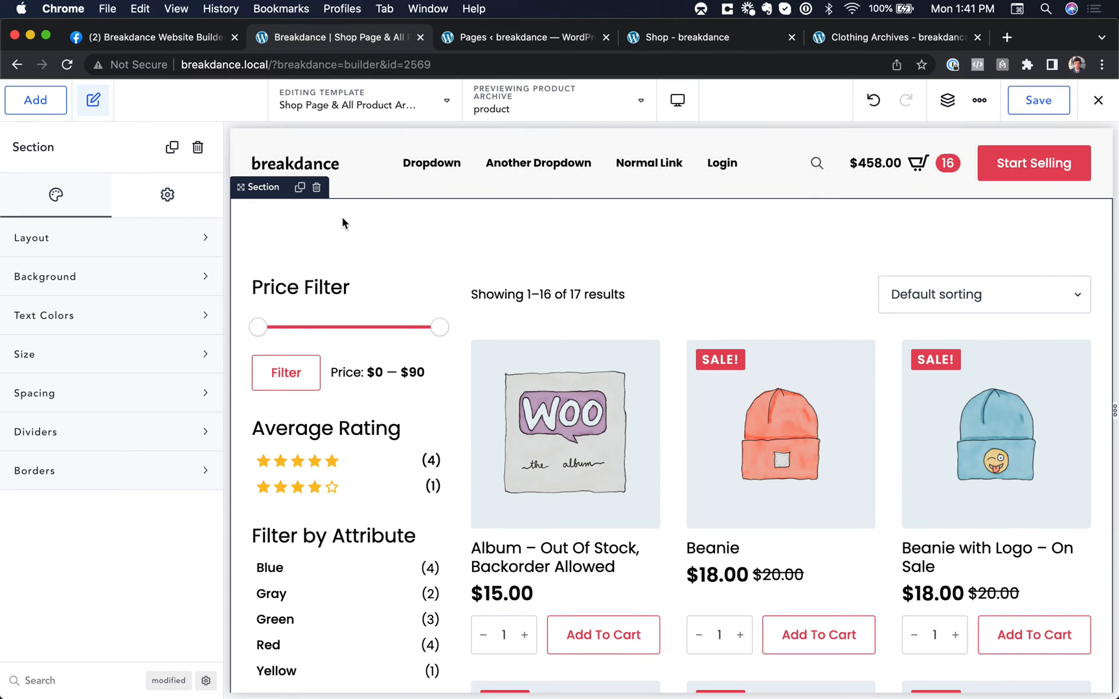
mouse_move(385, 215)
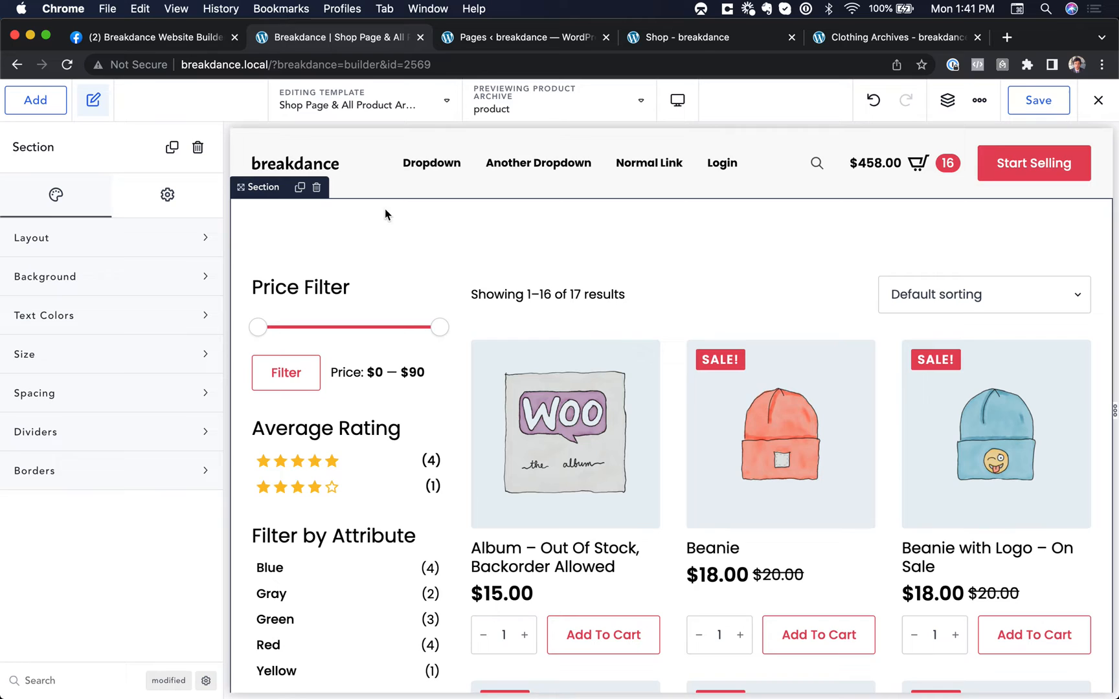
mouse_move(412, 238)
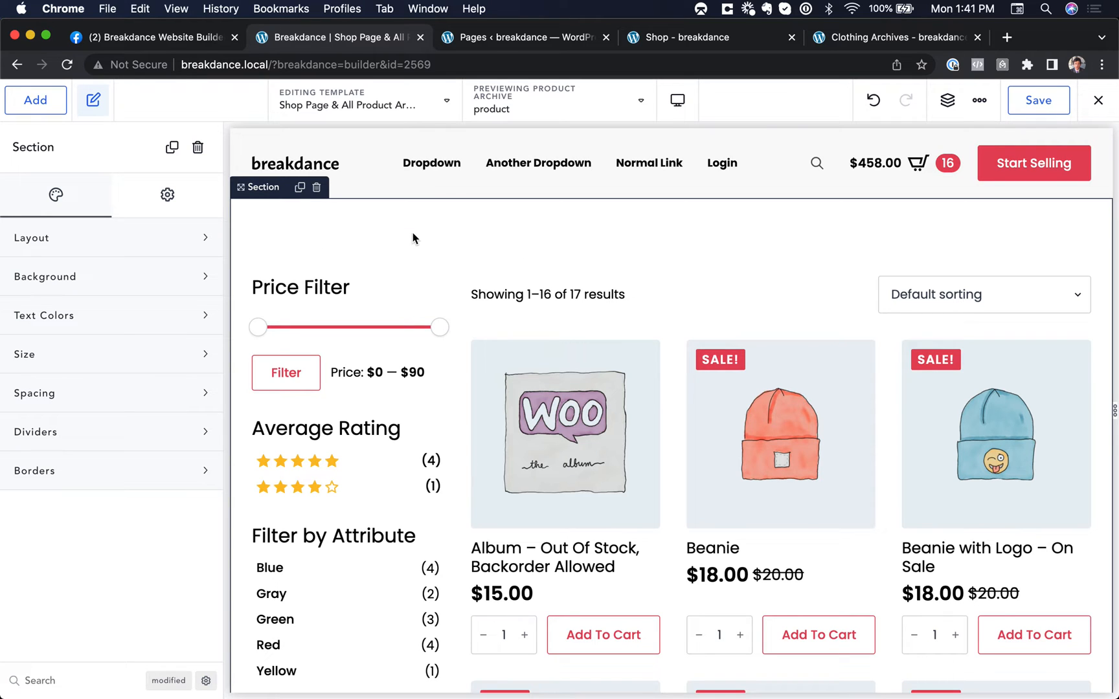
left_click(167, 195)
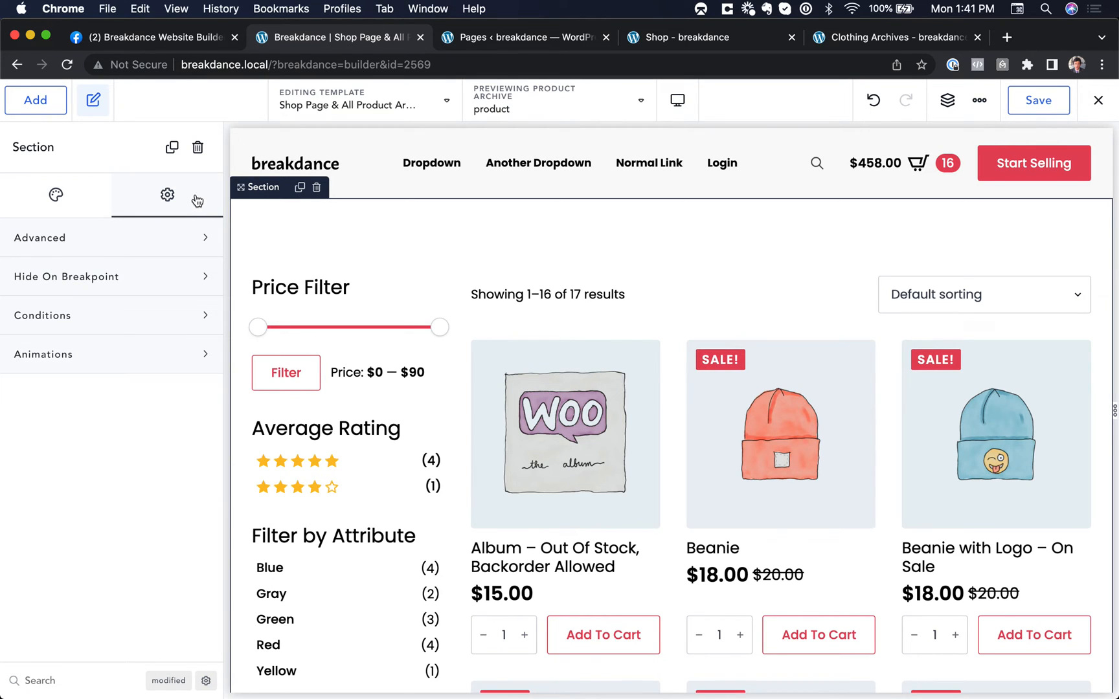
Add a Custom PHP display condition to the shop section and open its PHP editor.
left_click(42, 316)
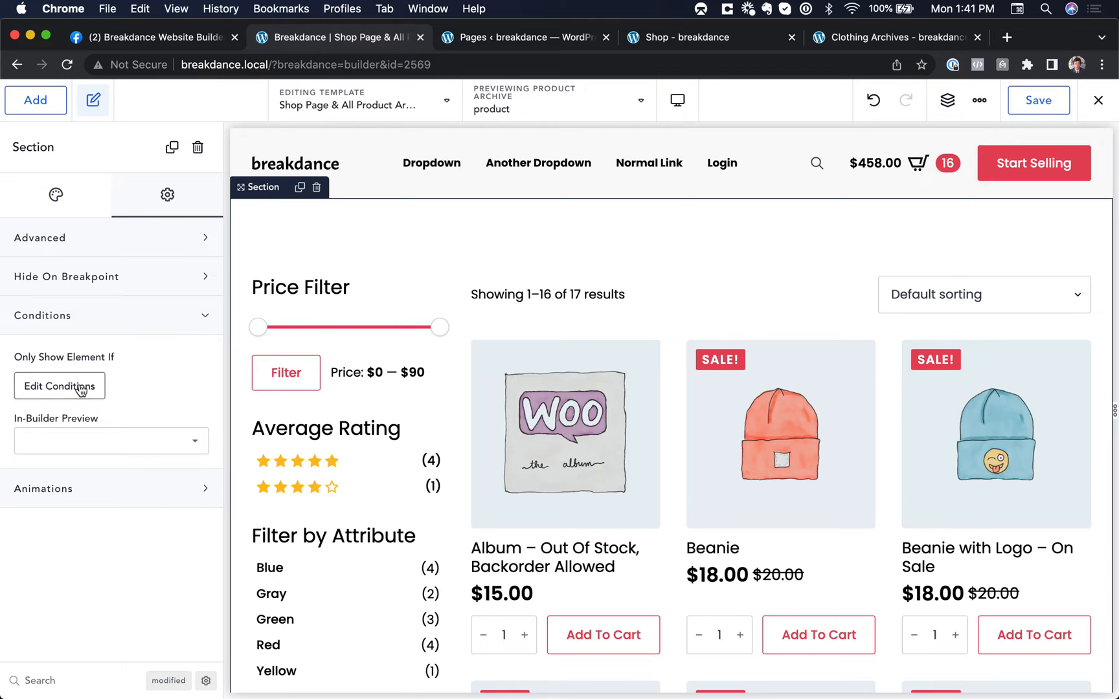
left_click(59, 386)
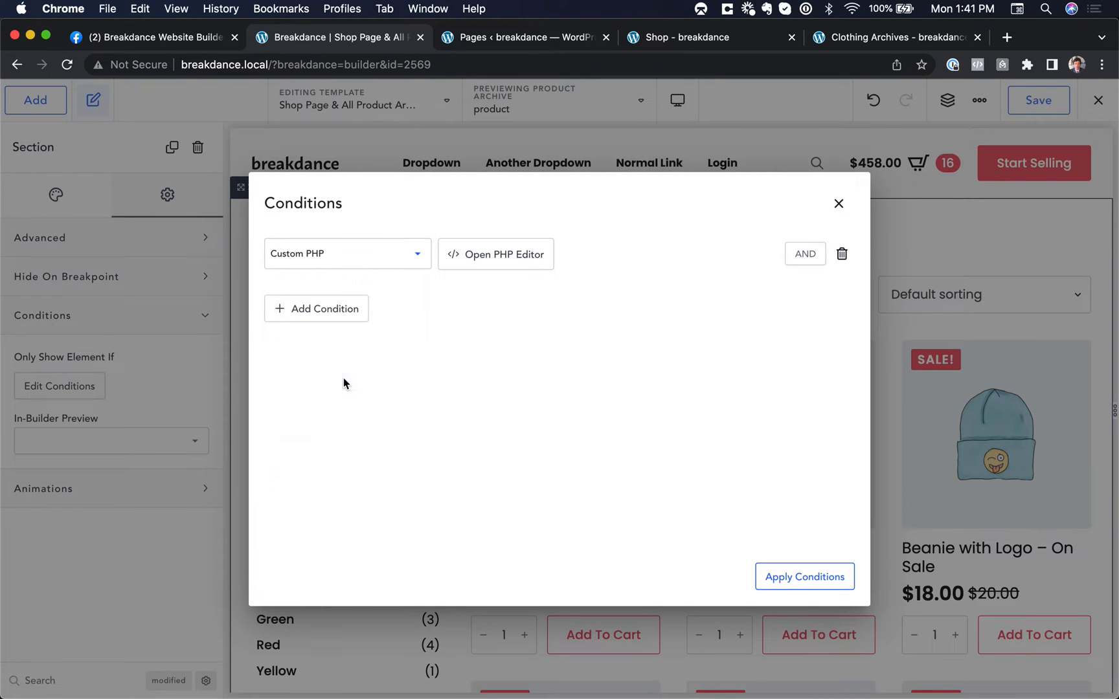
left_click(496, 253)
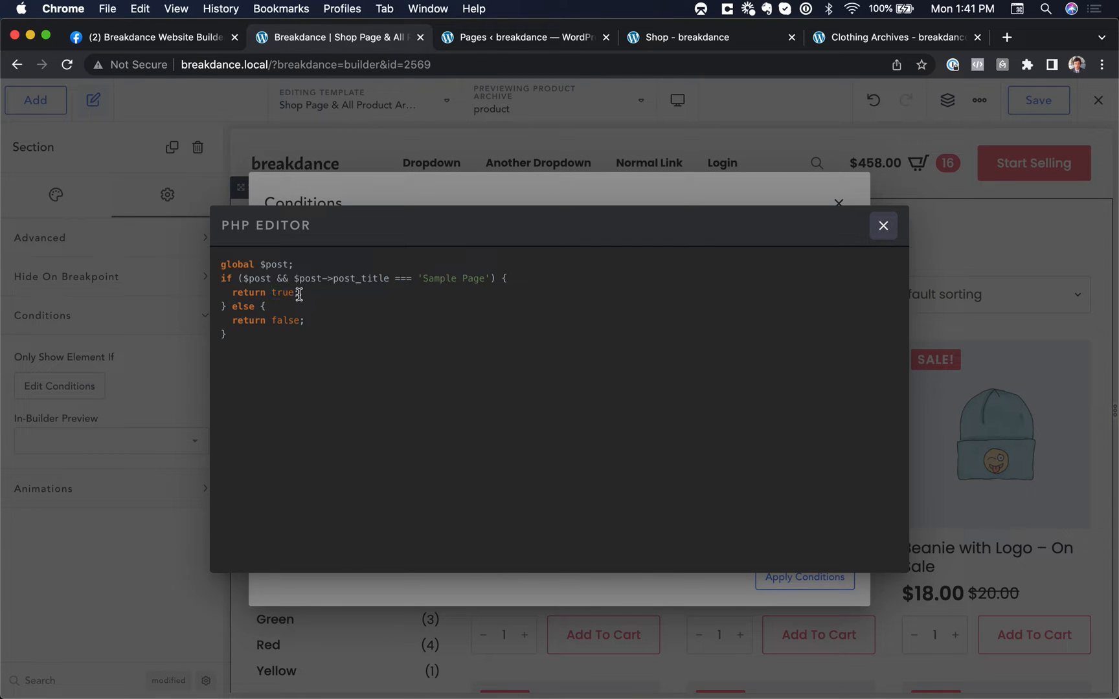
Replace the sample condition code with 'return is_product_category();'.
double_click(284, 293)
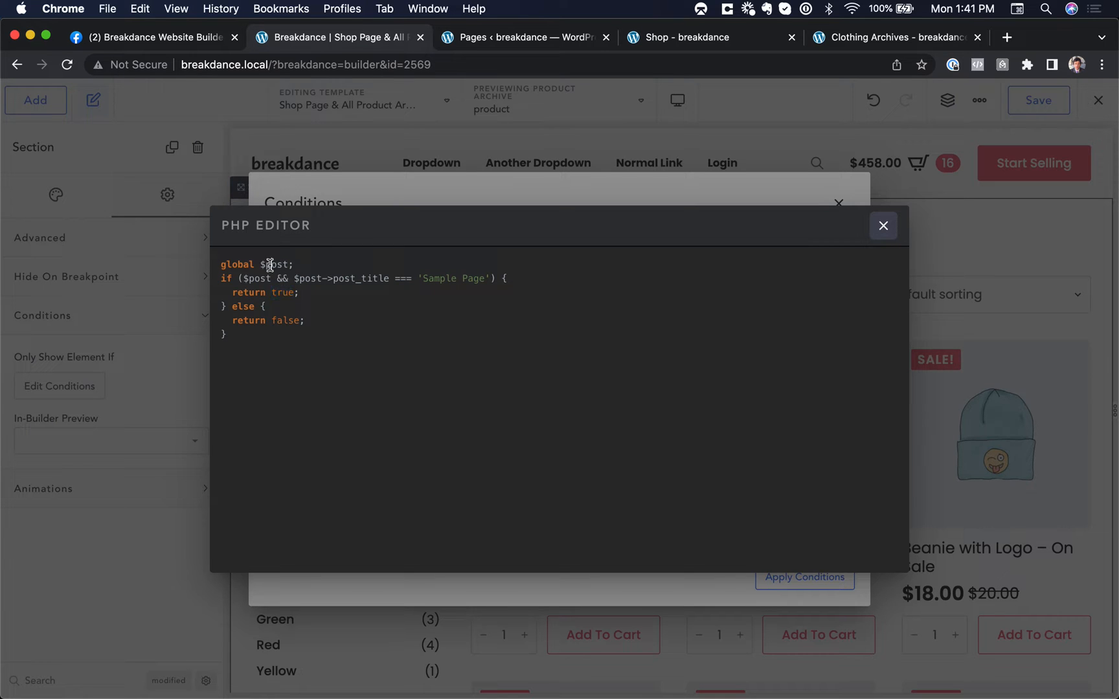
type("return is")
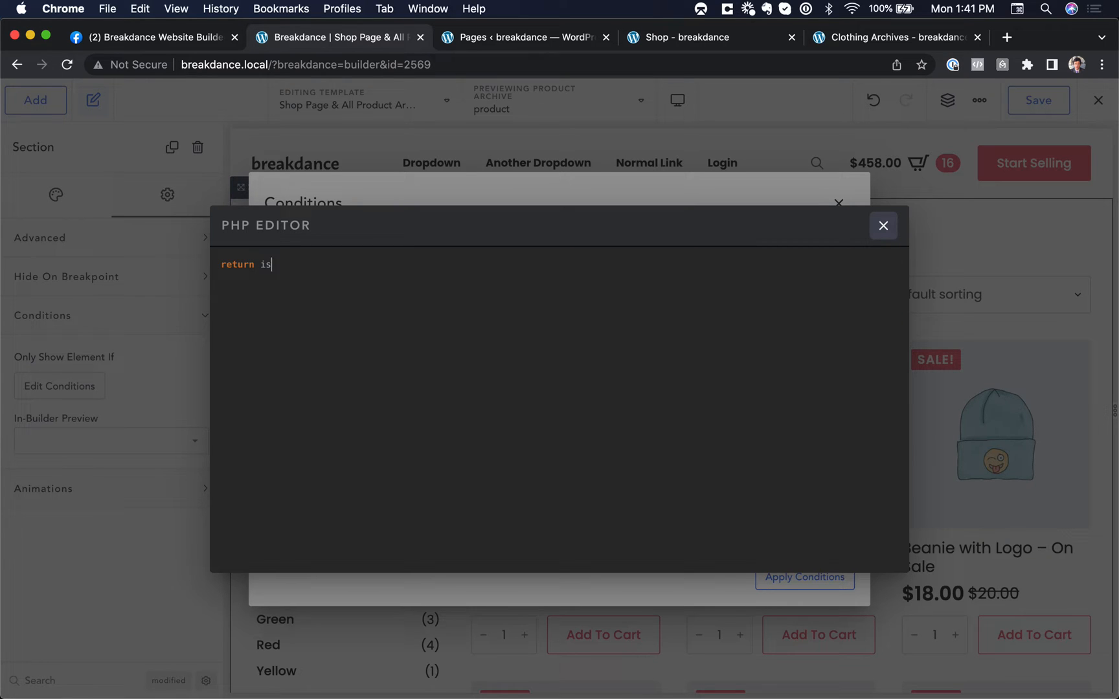
type("_product_categor")
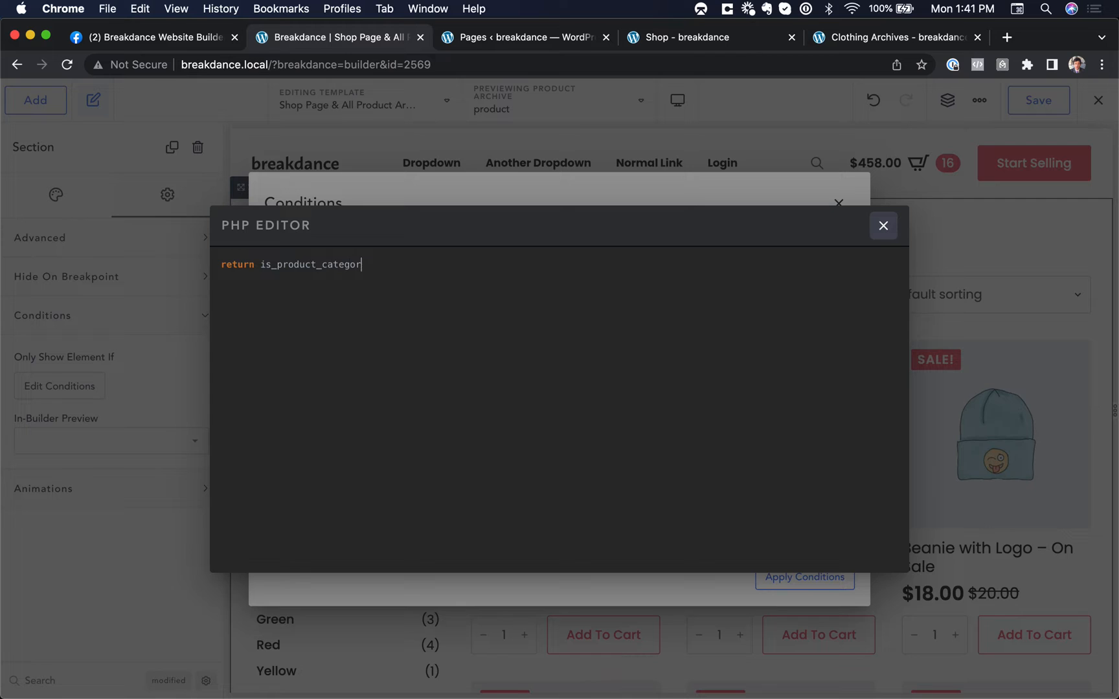
type("y()")
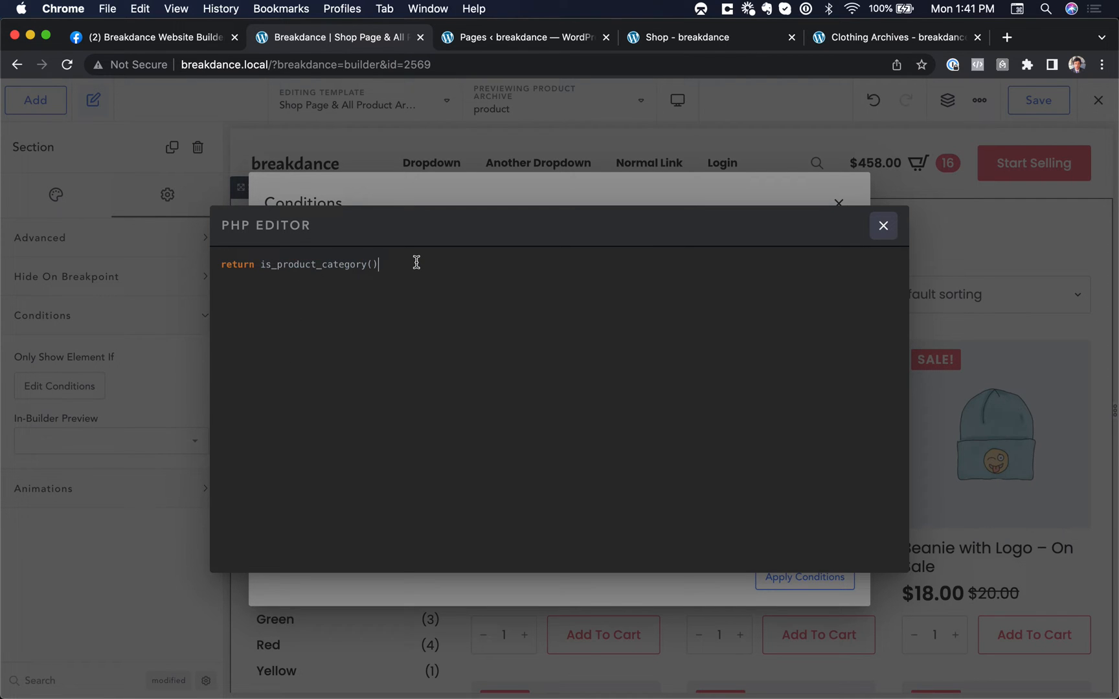
type(";")
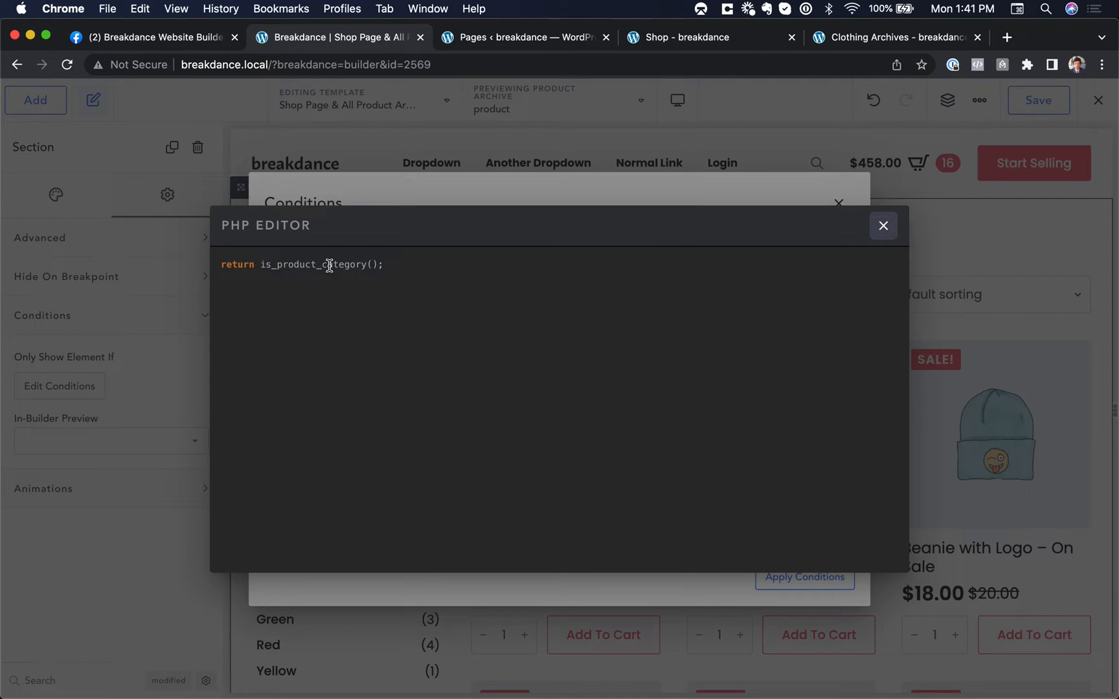
double_click(313, 264)
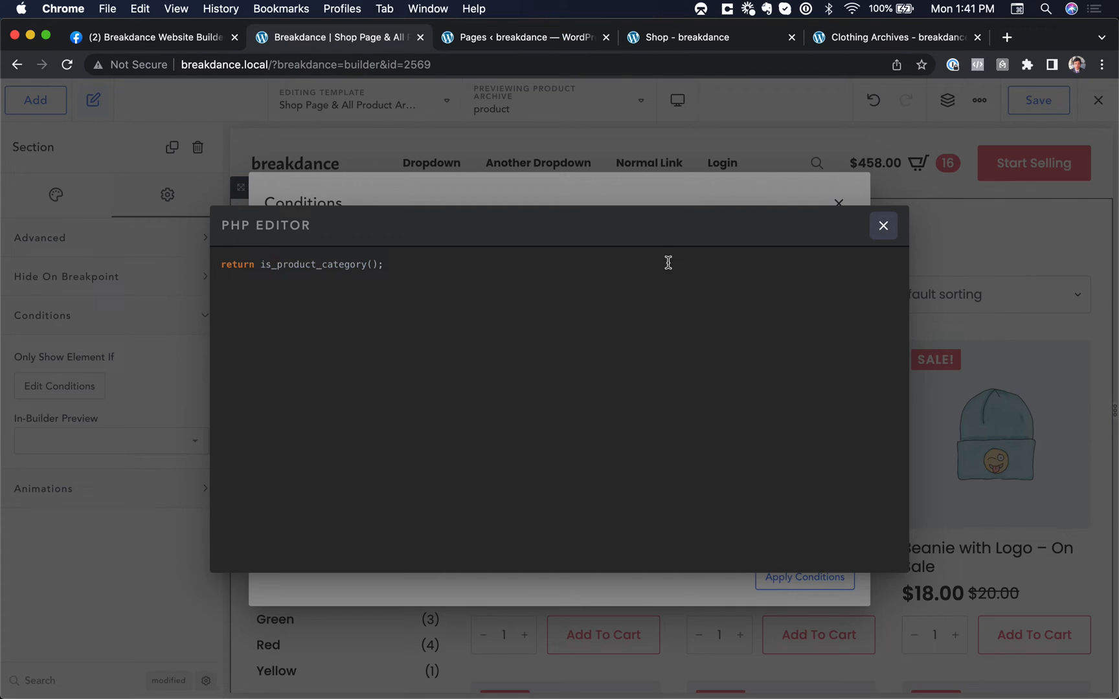
left_click(883, 225)
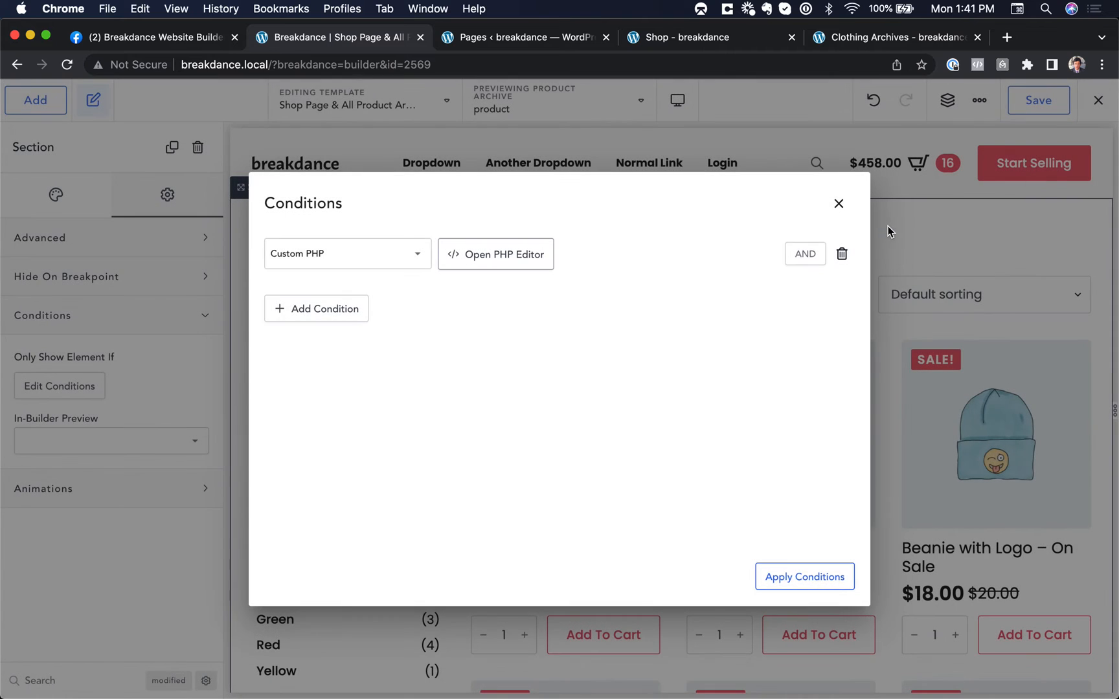
Apply the condition, save the template, and check the live Shop and Clothing pages.
left_click(803, 576)
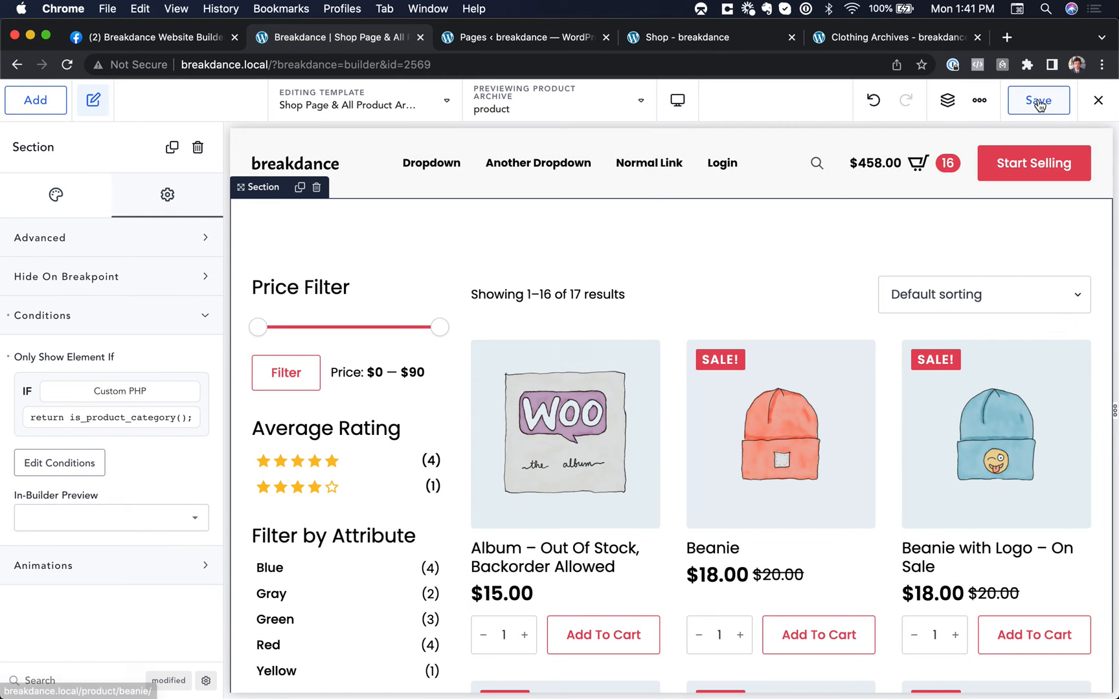
left_click(1038, 100)
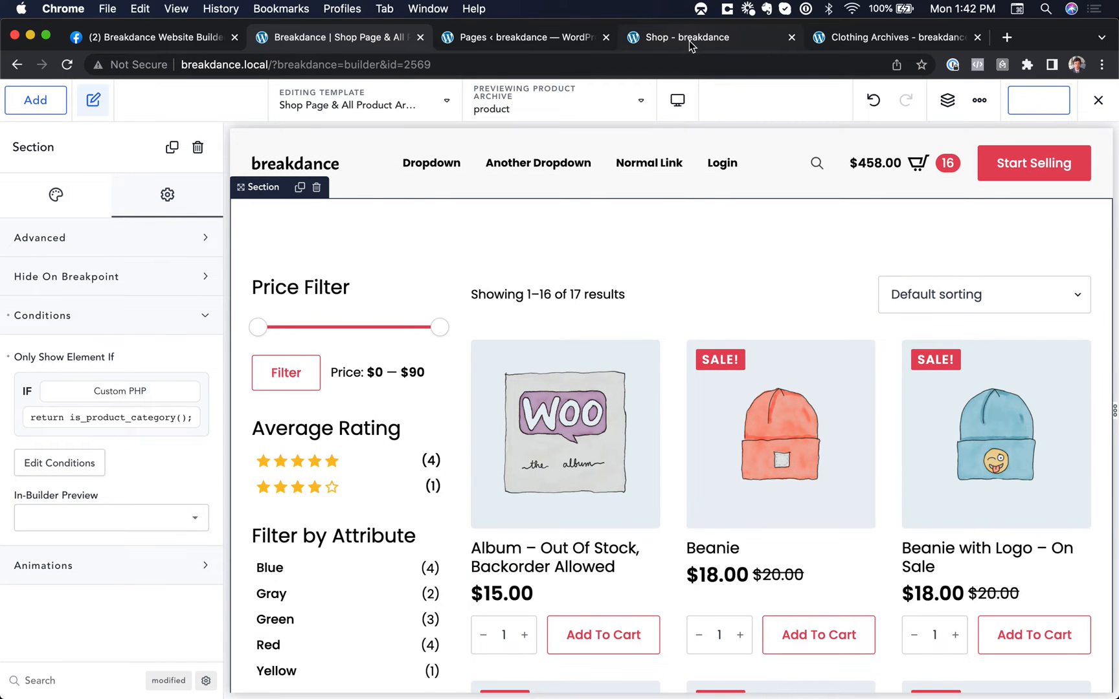
left_click(691, 37)
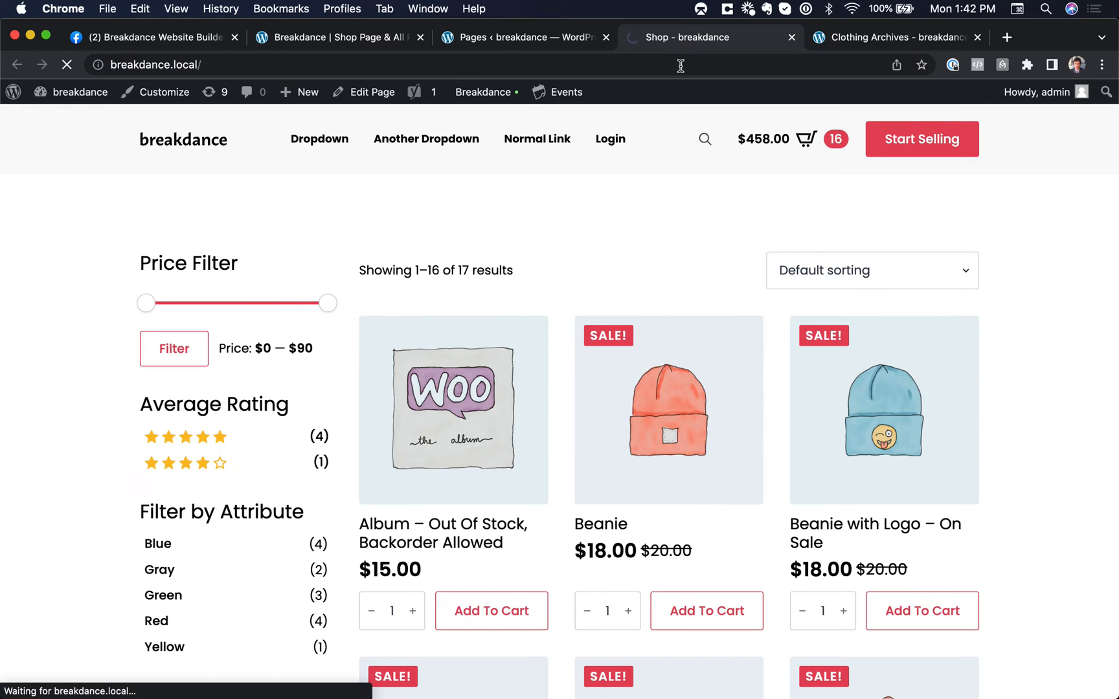
left_click(896, 37)
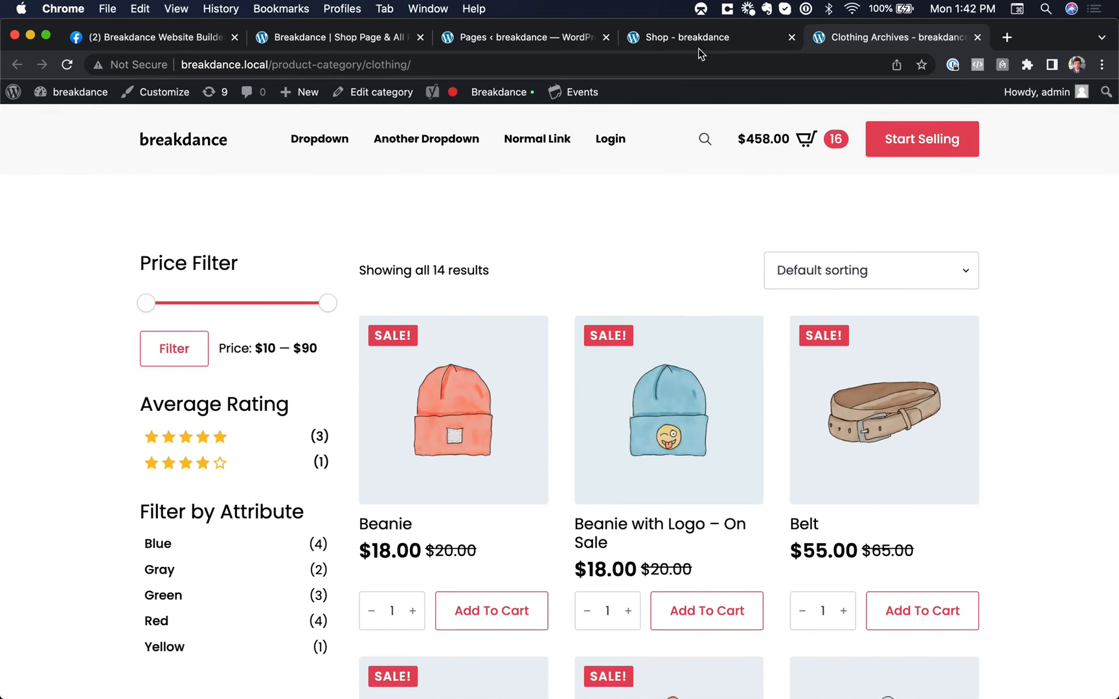
left_click(335, 37)
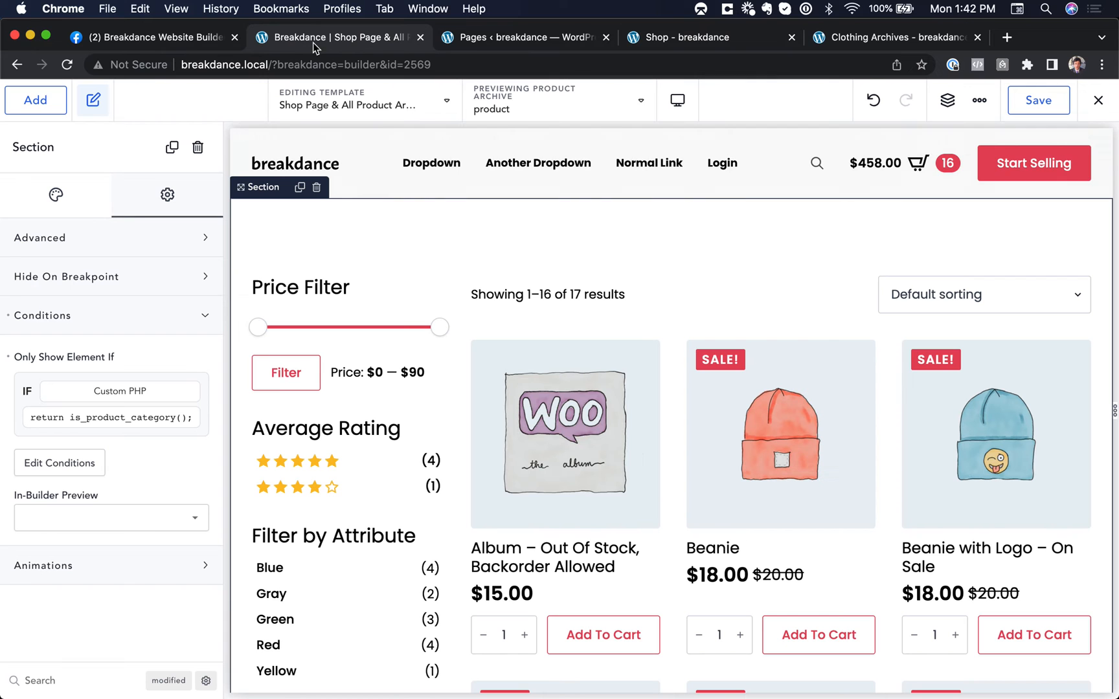
Add a 'my custom shop page design' section listing three manually chosen products, including Beanie with Logo and Logo Collection.
left_click(35, 100)
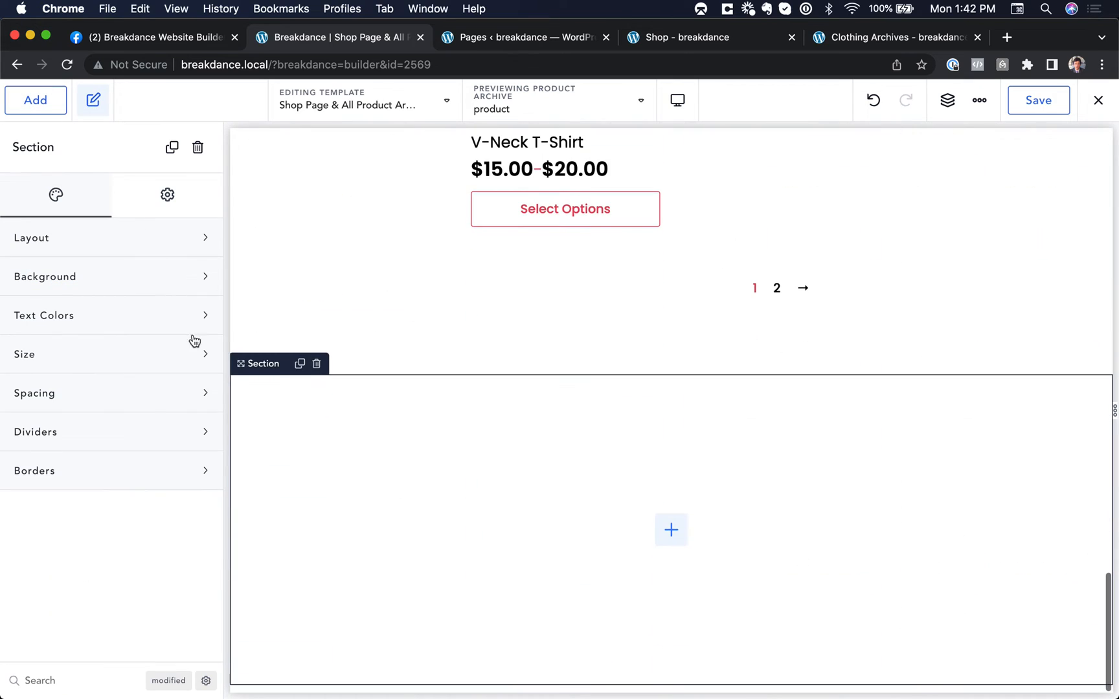
left_click(670, 530)
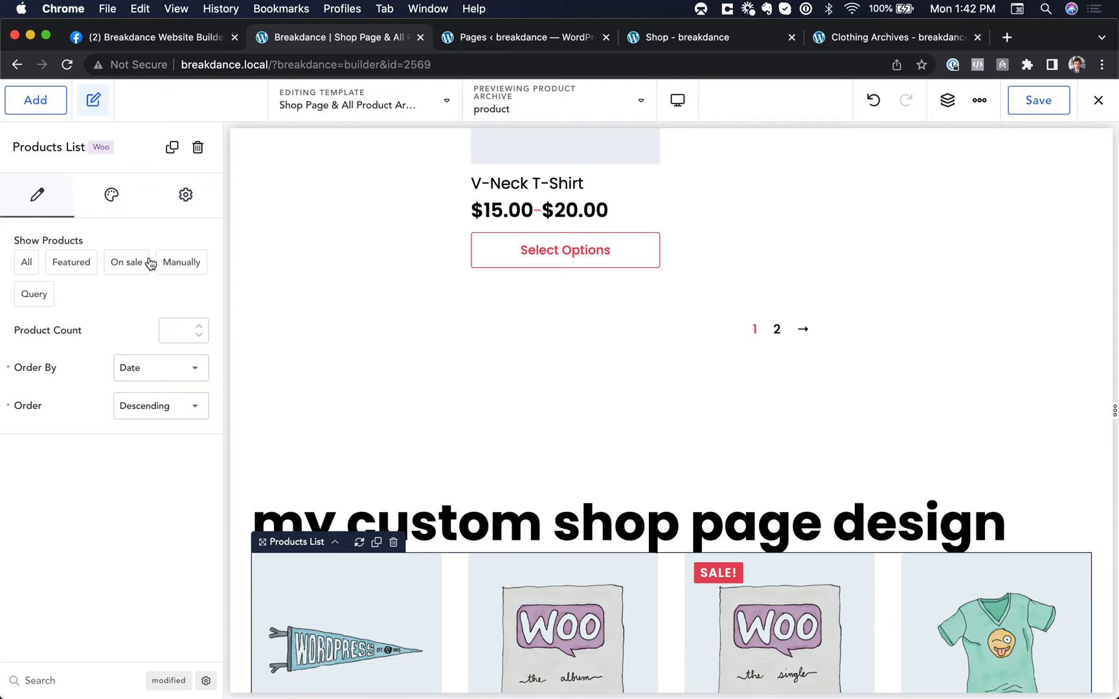
left_click(181, 261)
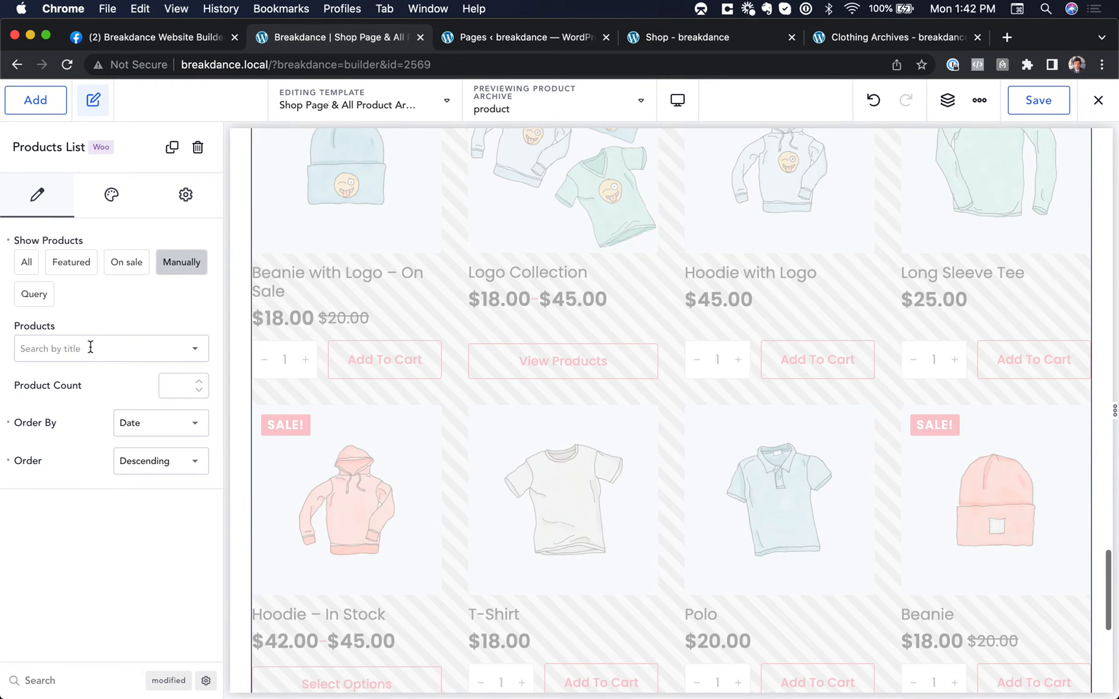
left_click(110, 349)
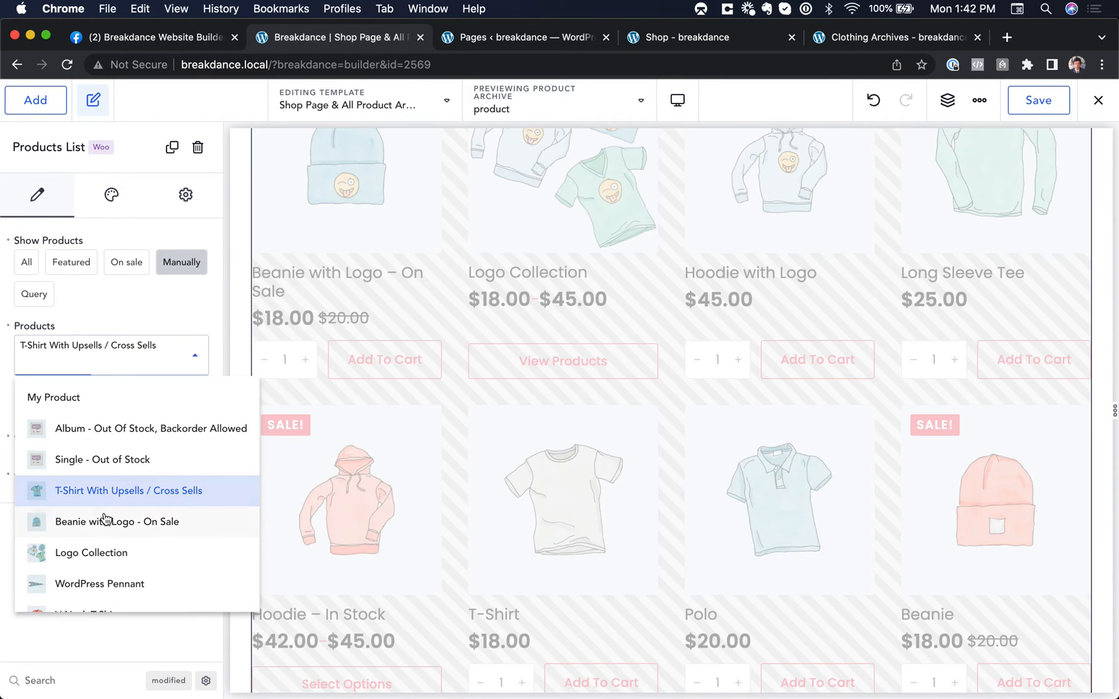
left_click(117, 522)
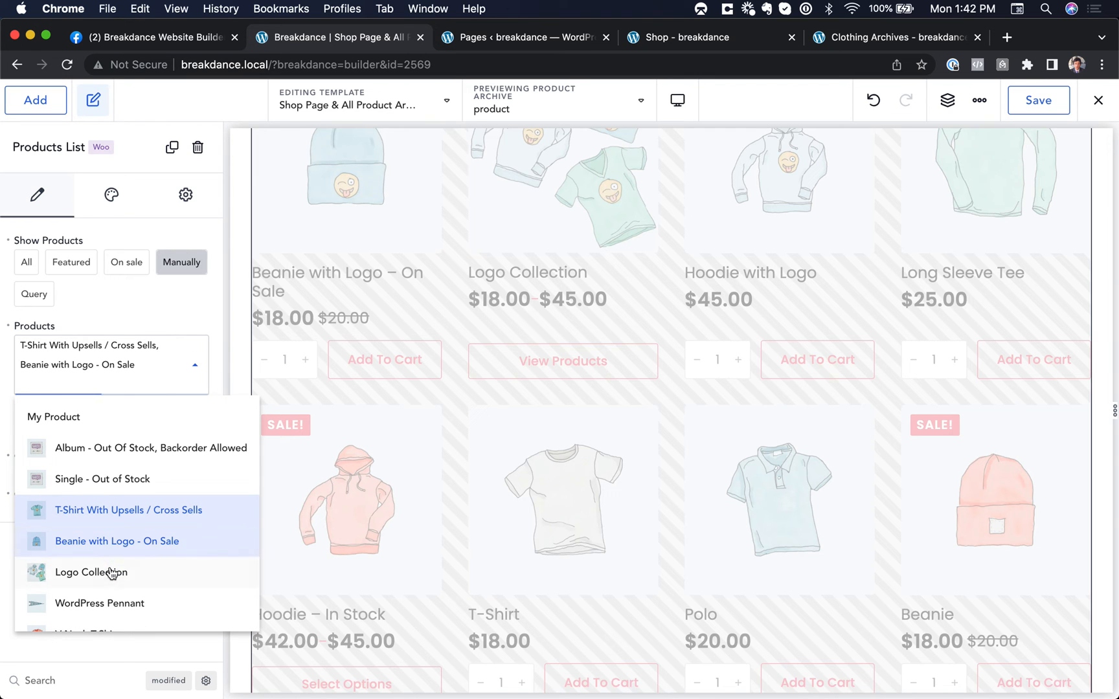
left_click(91, 572)
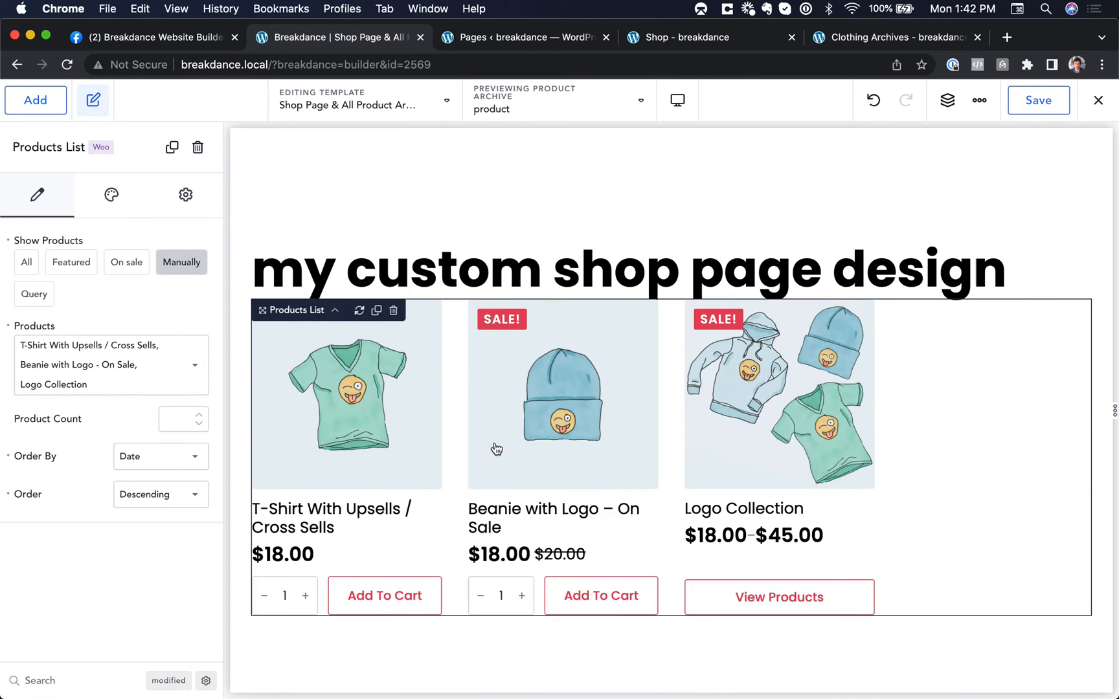
left_click(628, 270)
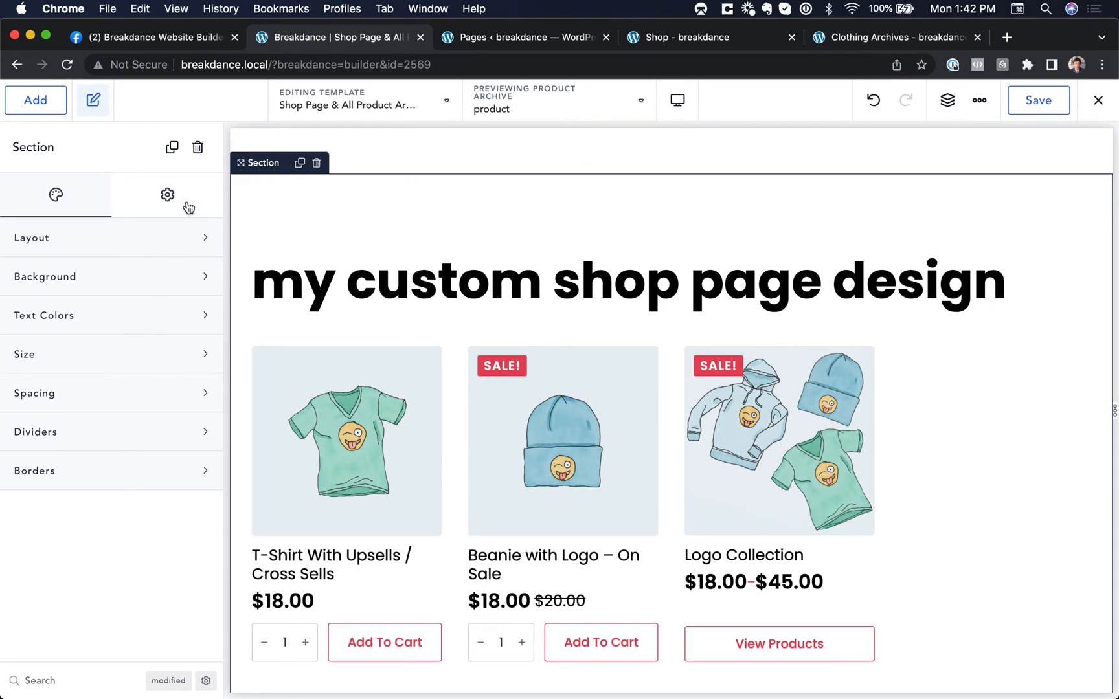
Give the custom section the Custom PHP condition 'return !is_product_category();' and save.
left_click(167, 194)
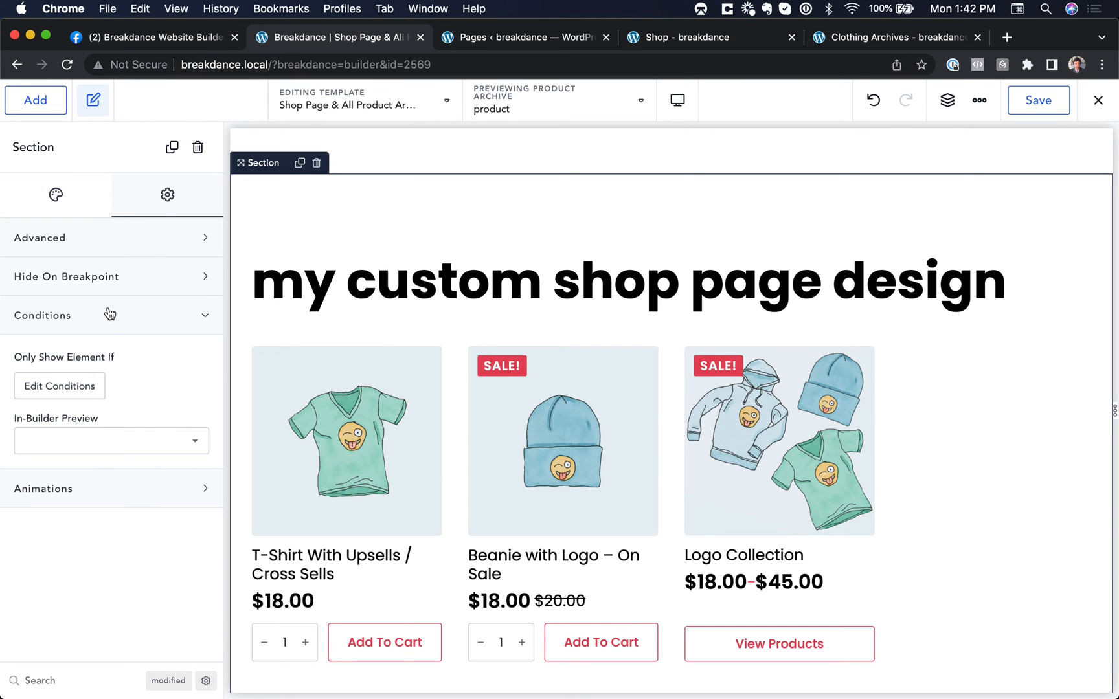
left_click(59, 386)
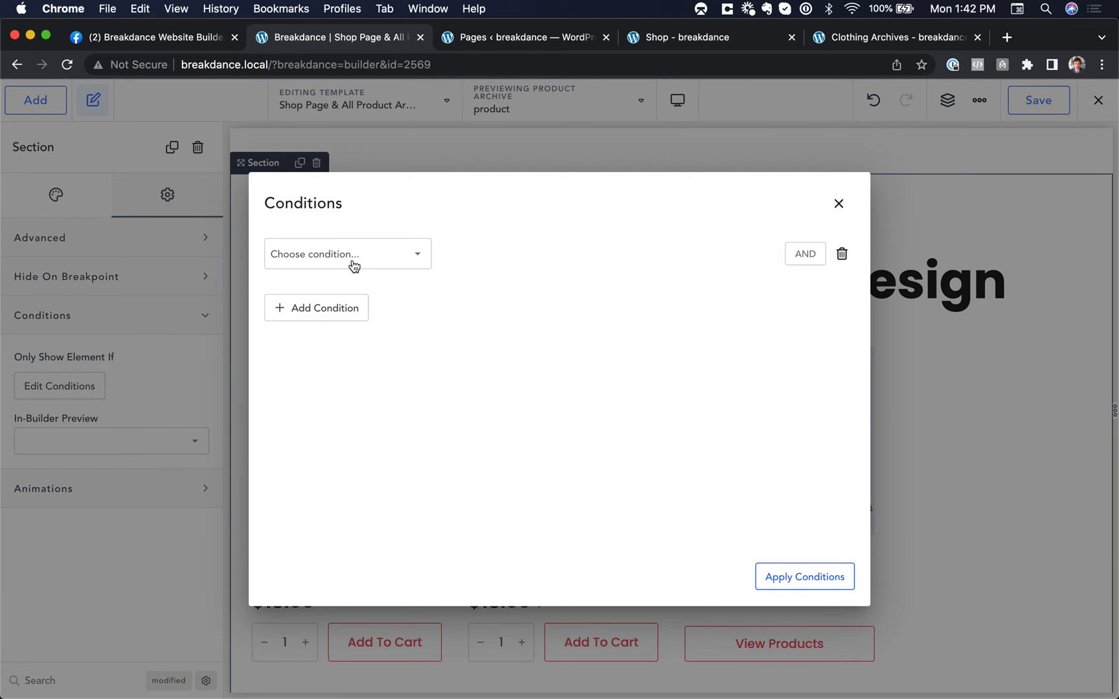
left_click(348, 253)
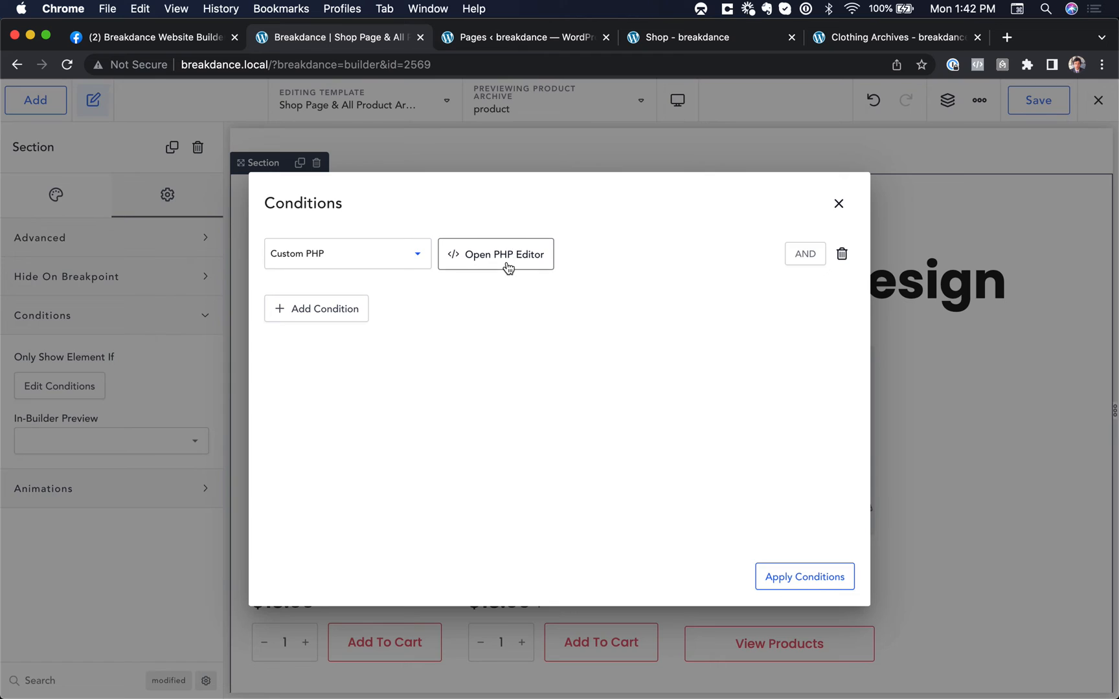
left_click(496, 254)
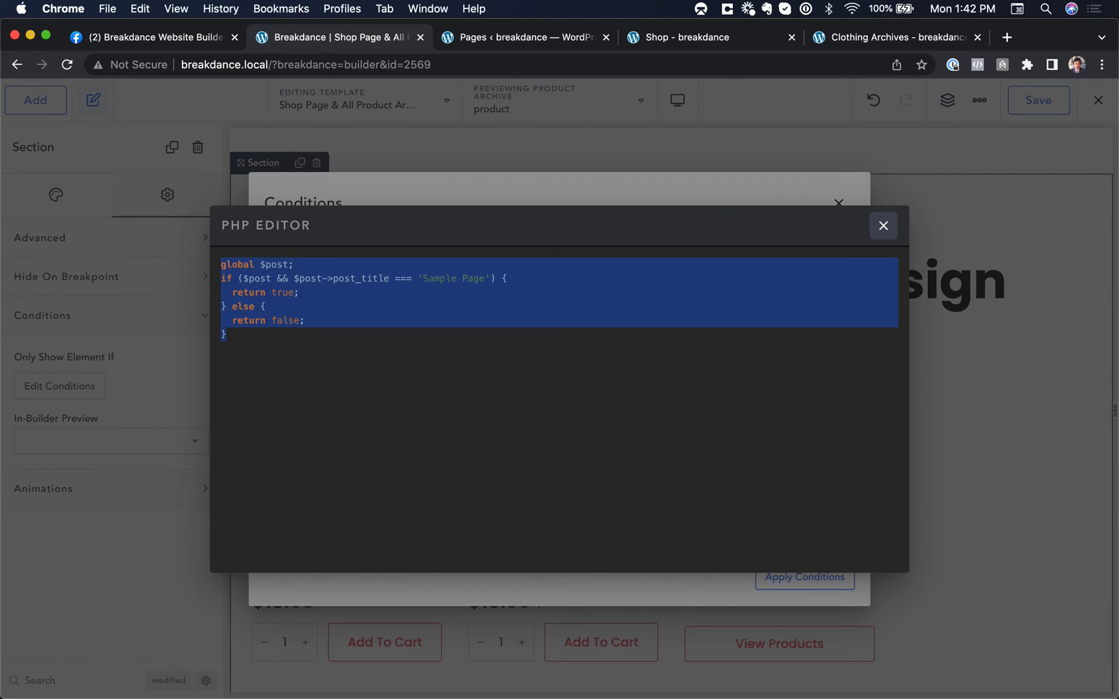
type("return !is_p")
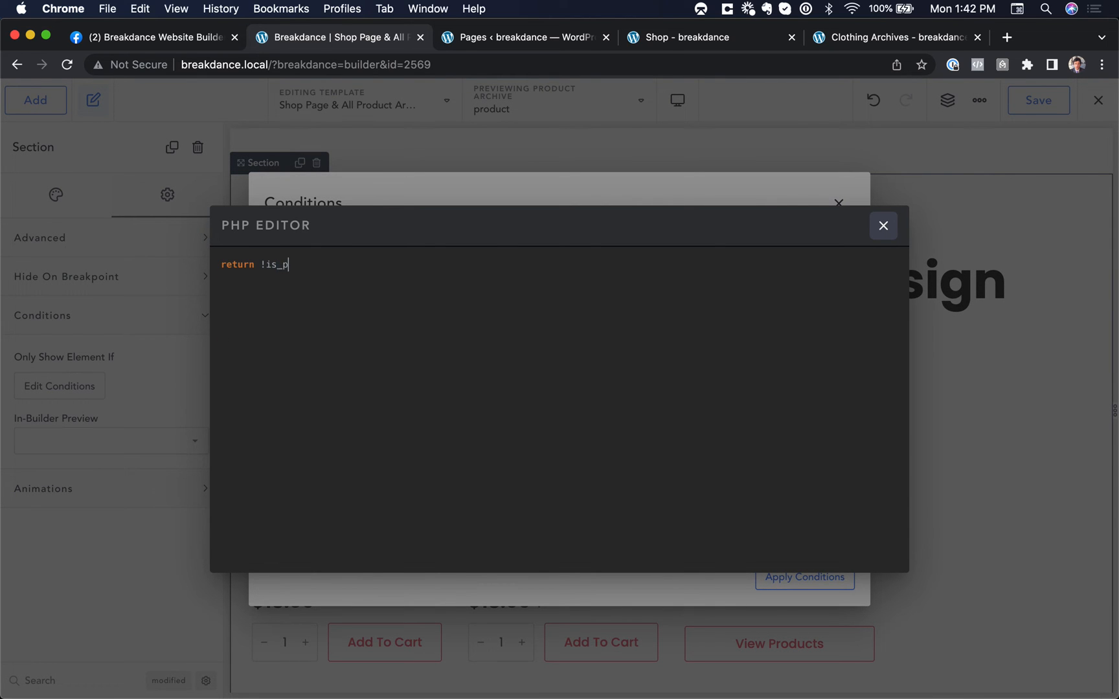
type("roduct_categoruy();")
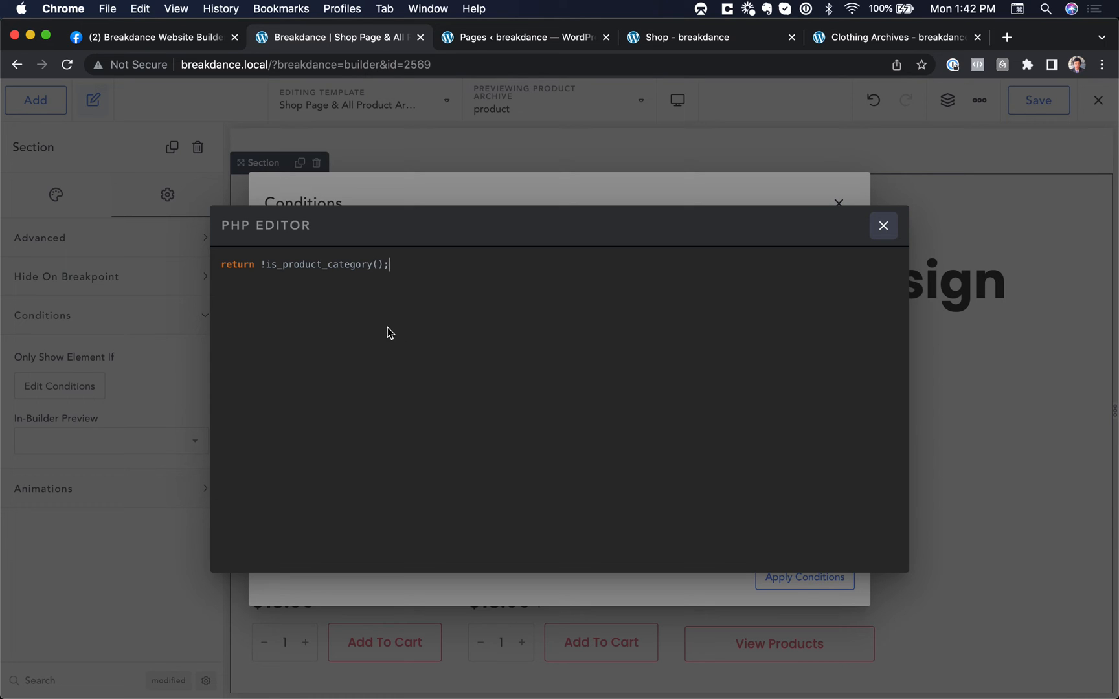
mouse_move(615, 168)
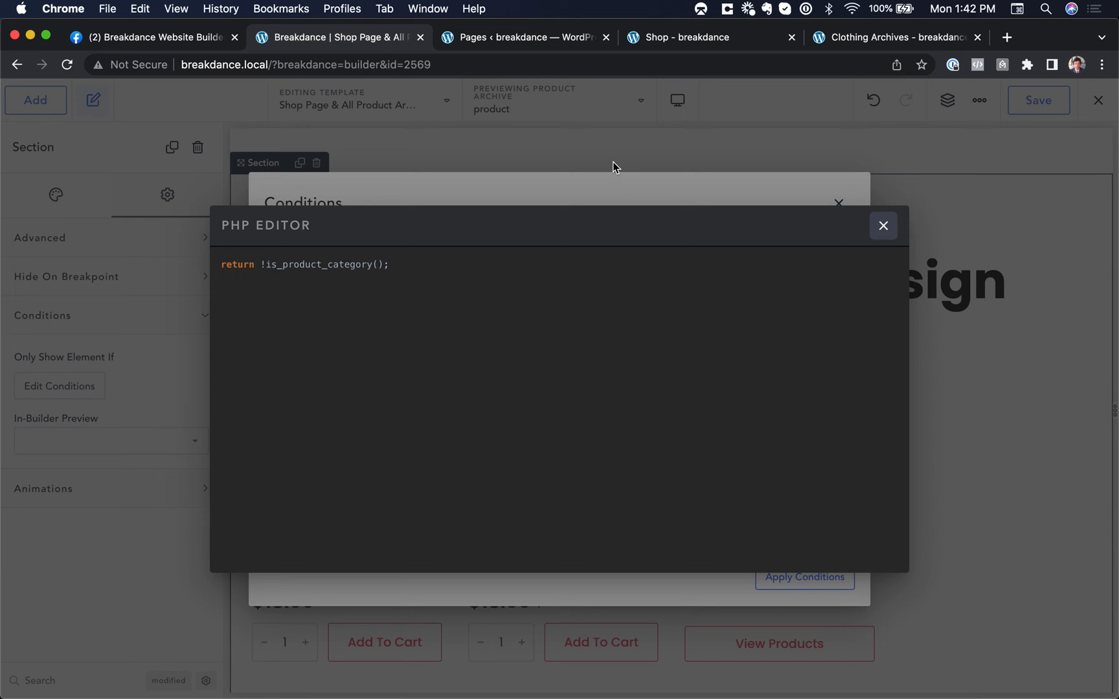
left_click(883, 226)
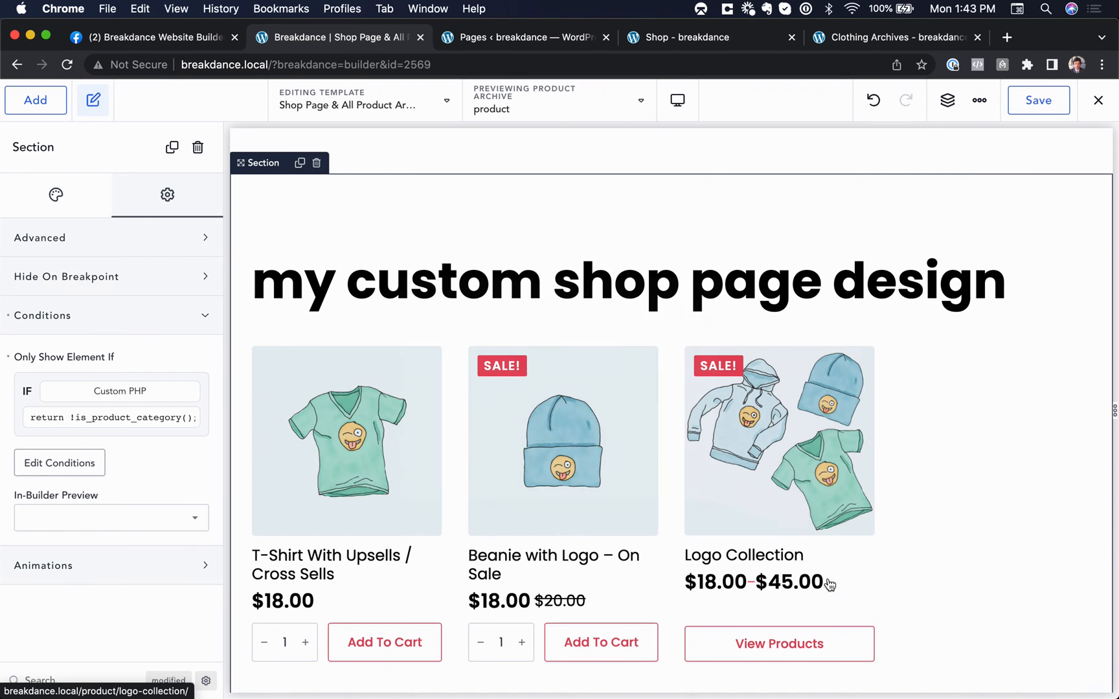
left_click(1037, 100)
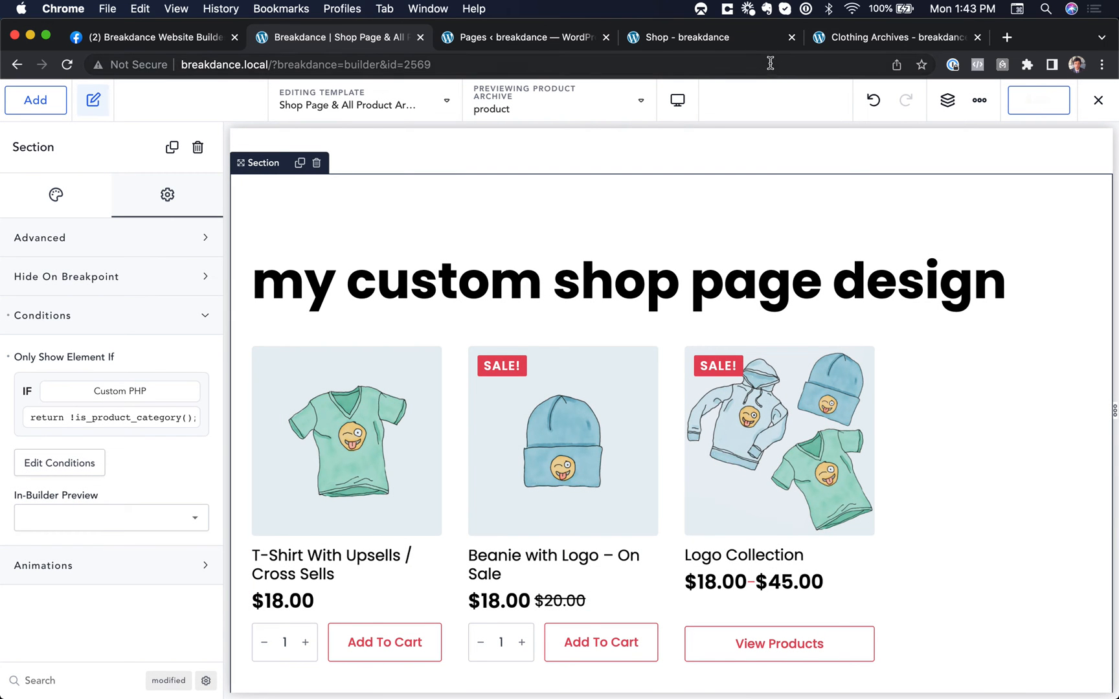
Filter the live Clothing category to products priced $40–$90, then return to Facebook.
left_click(695, 37)
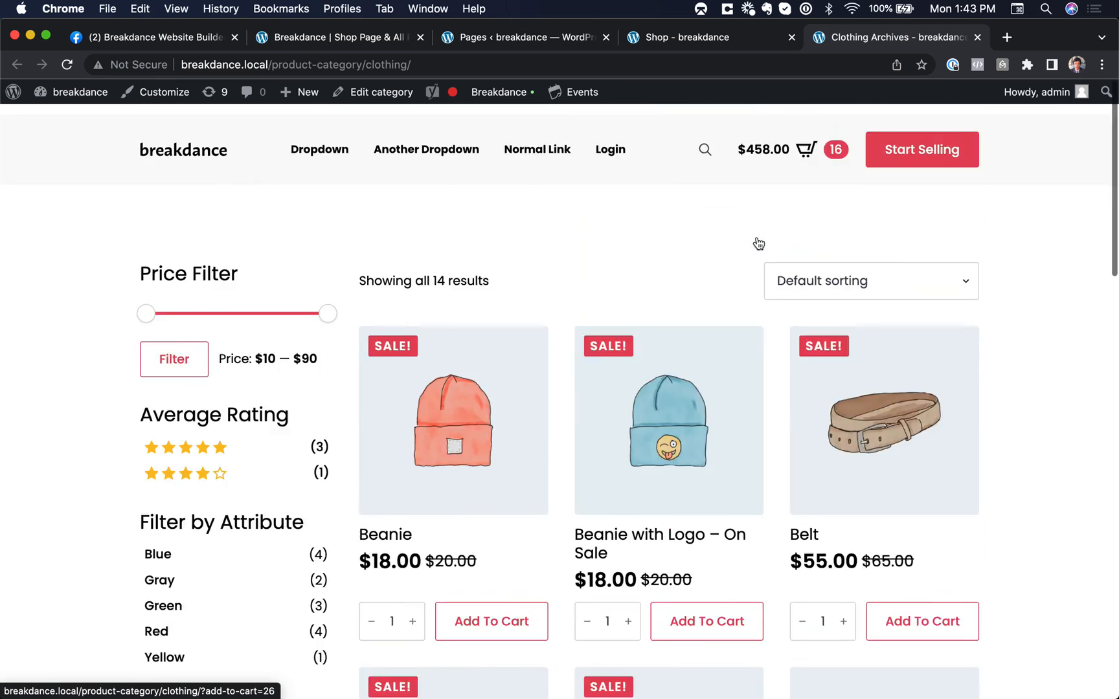
left_click_drag(147, 313, 215, 302)
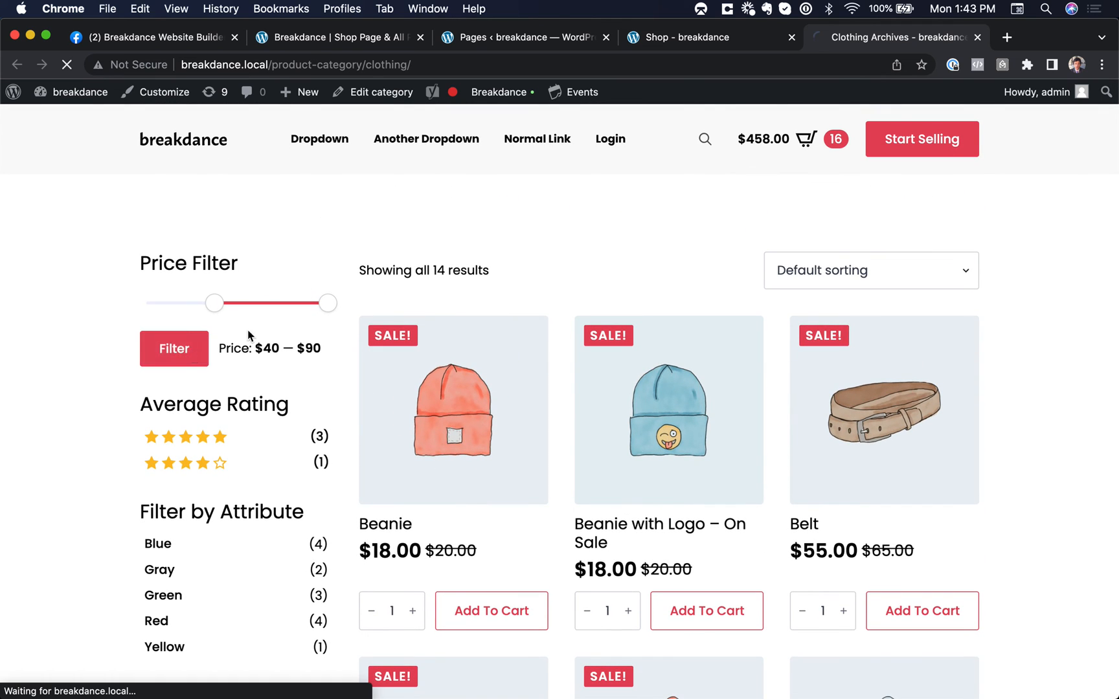
left_click(173, 348)
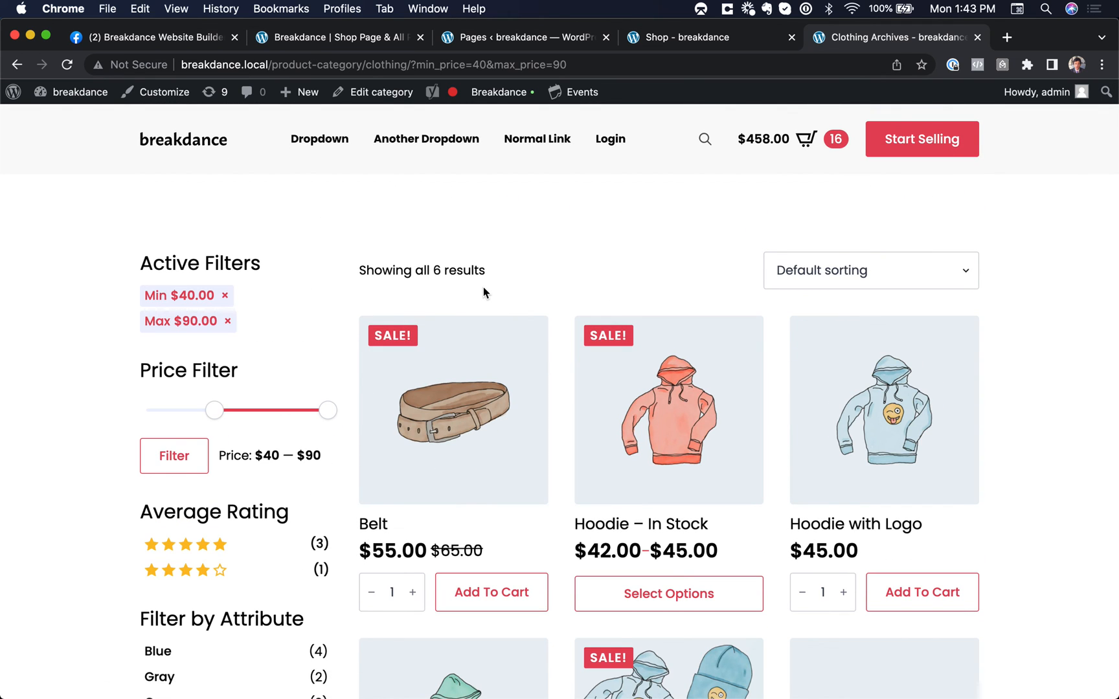
left_click(148, 36)
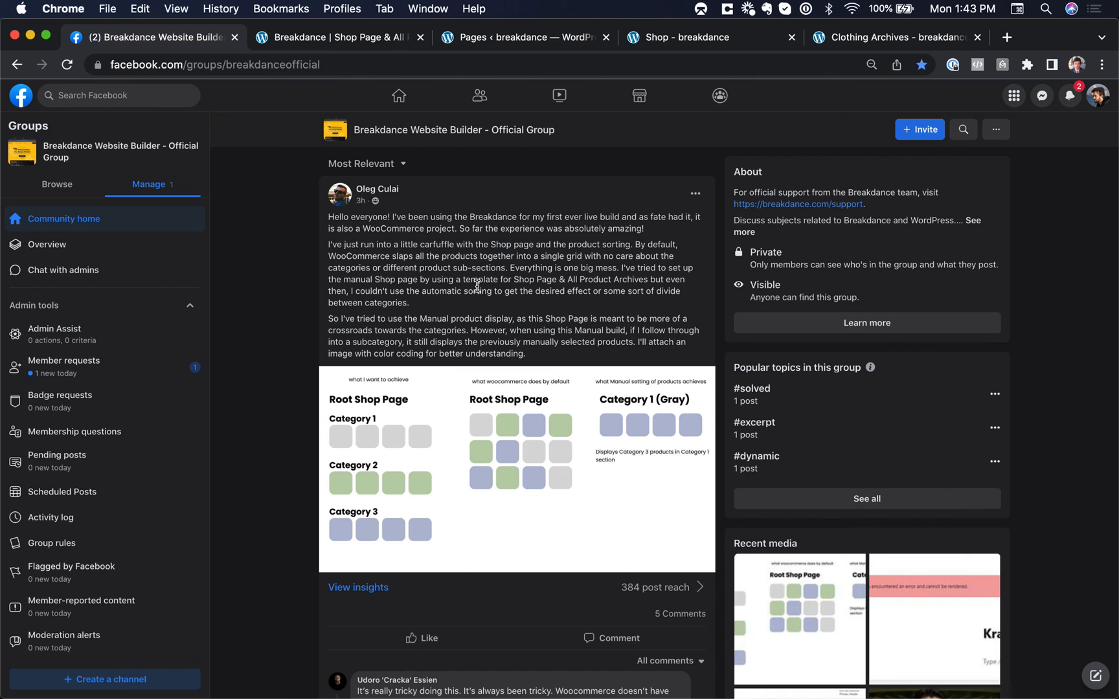
Scroll the Facebook group post to read replies, including the WP Grid Builder suggestion.
scroll("down", 3)
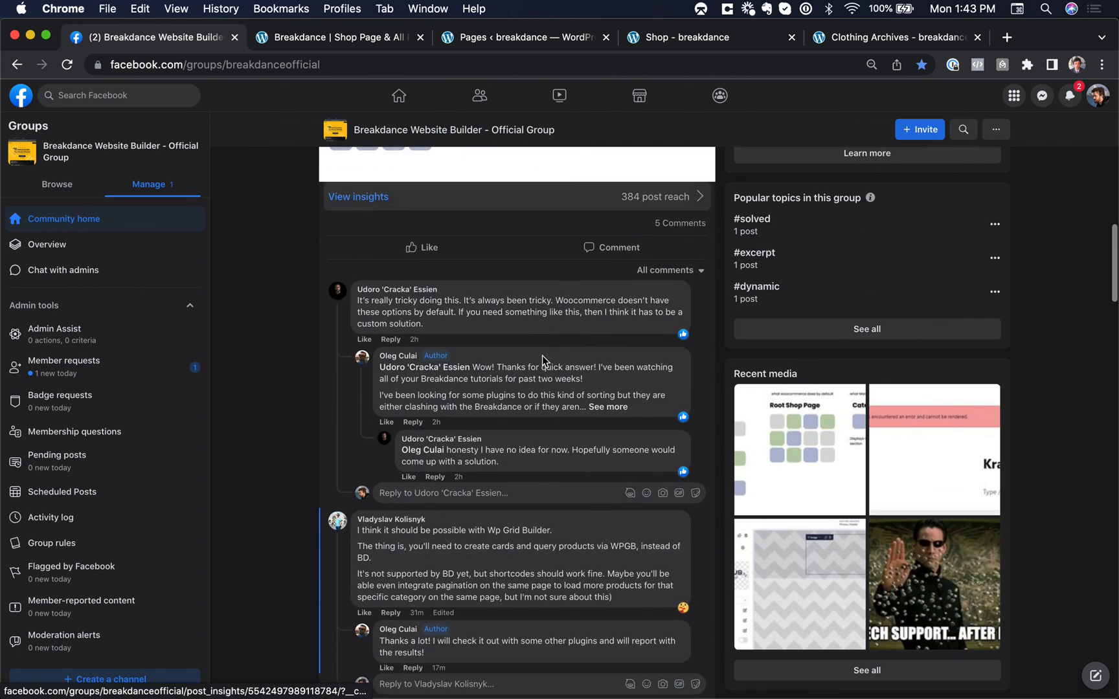